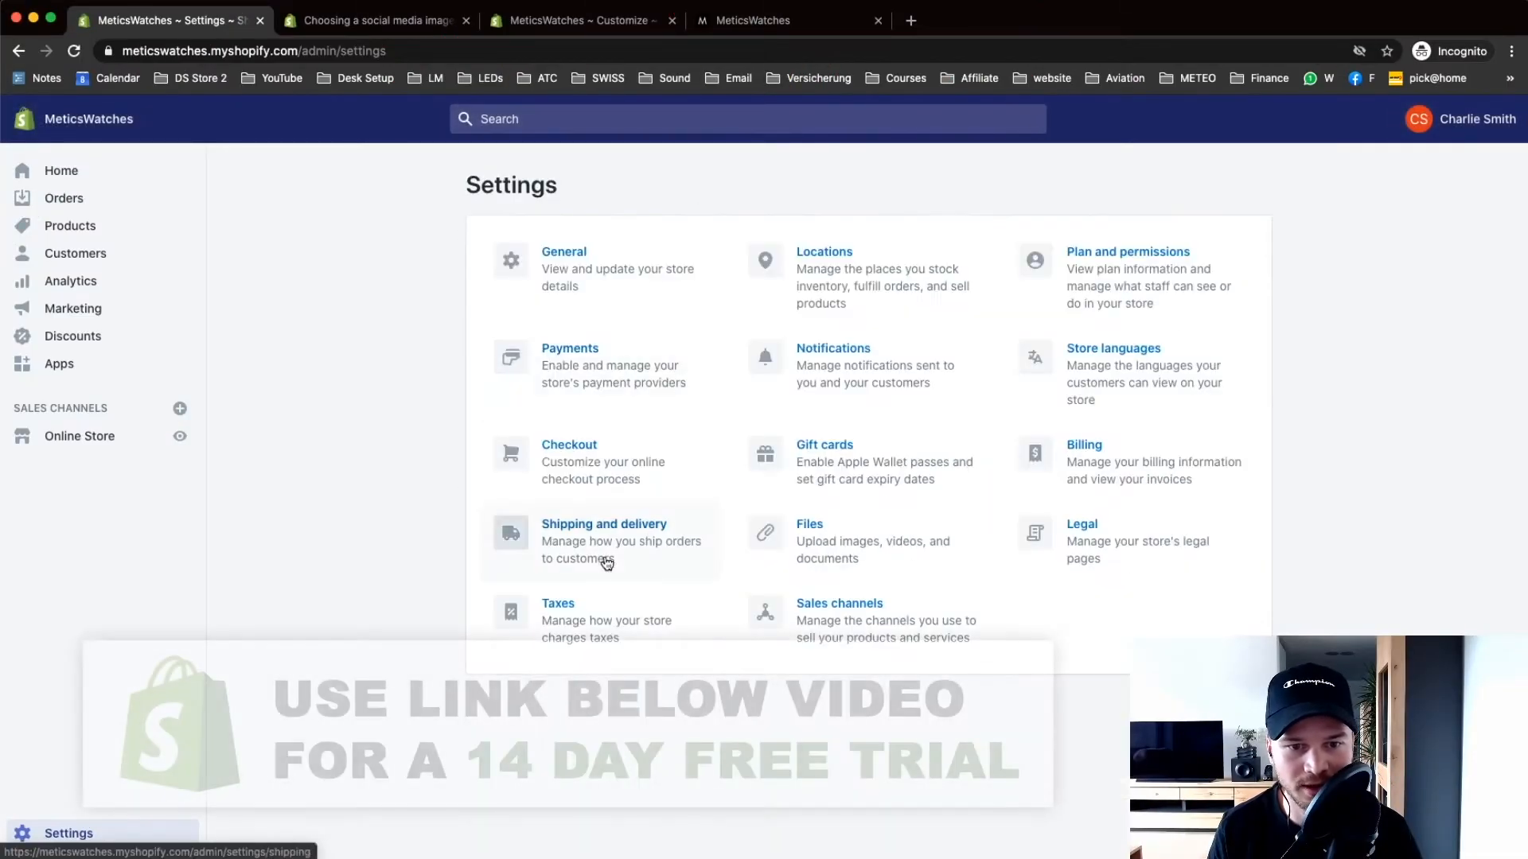
- Go to the Shipping and delivery settings from the Settings page
{"action": "left_click", "coordinate": [603, 541]}
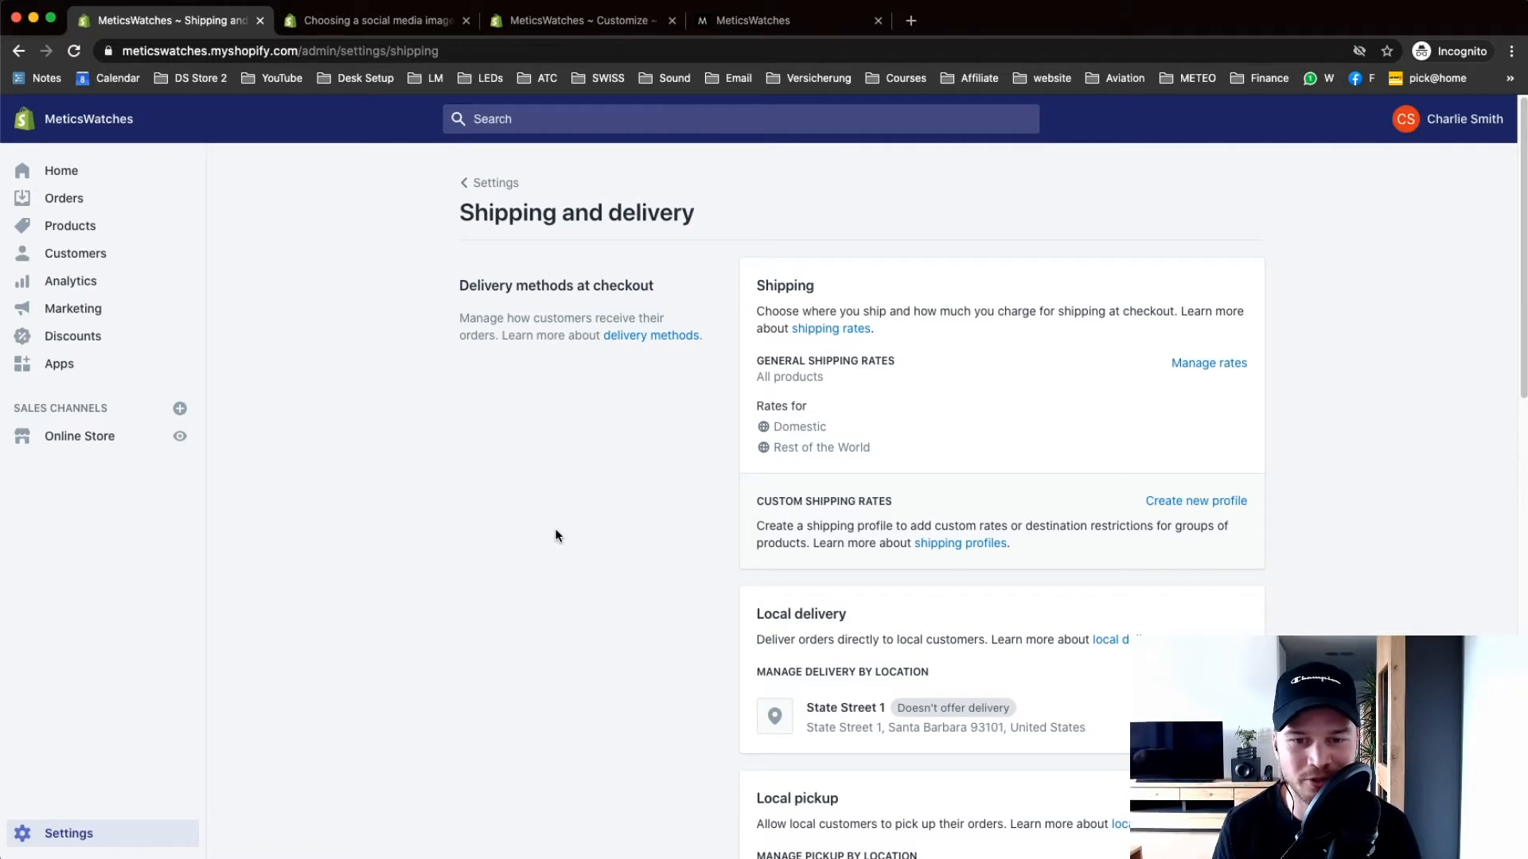
{"action": "mouse_move", "coordinate": [810, 420]}
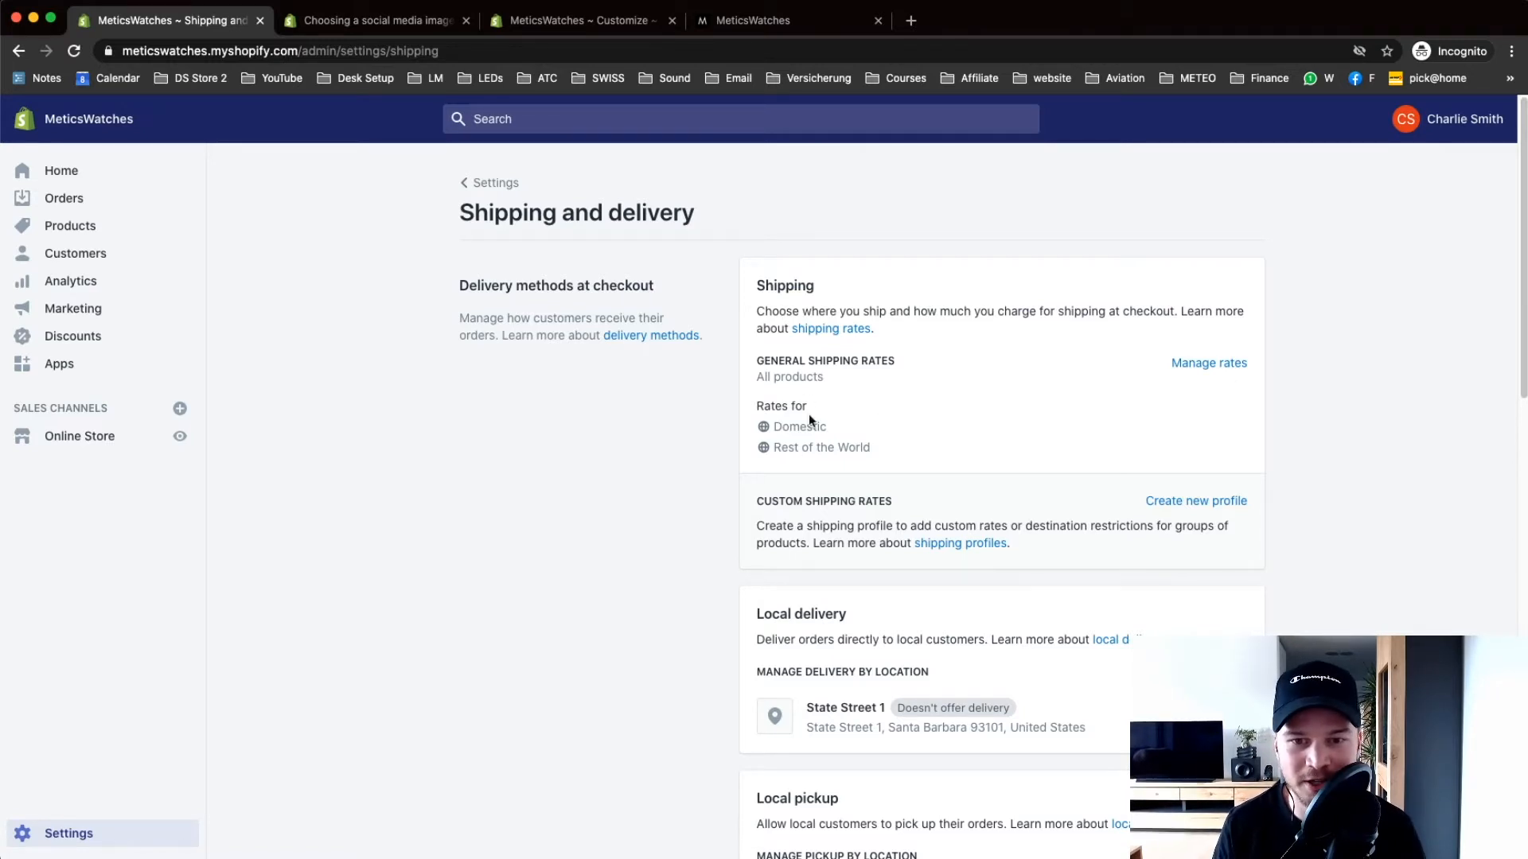
{"action": "mouse_move", "coordinate": [1276, 366]}
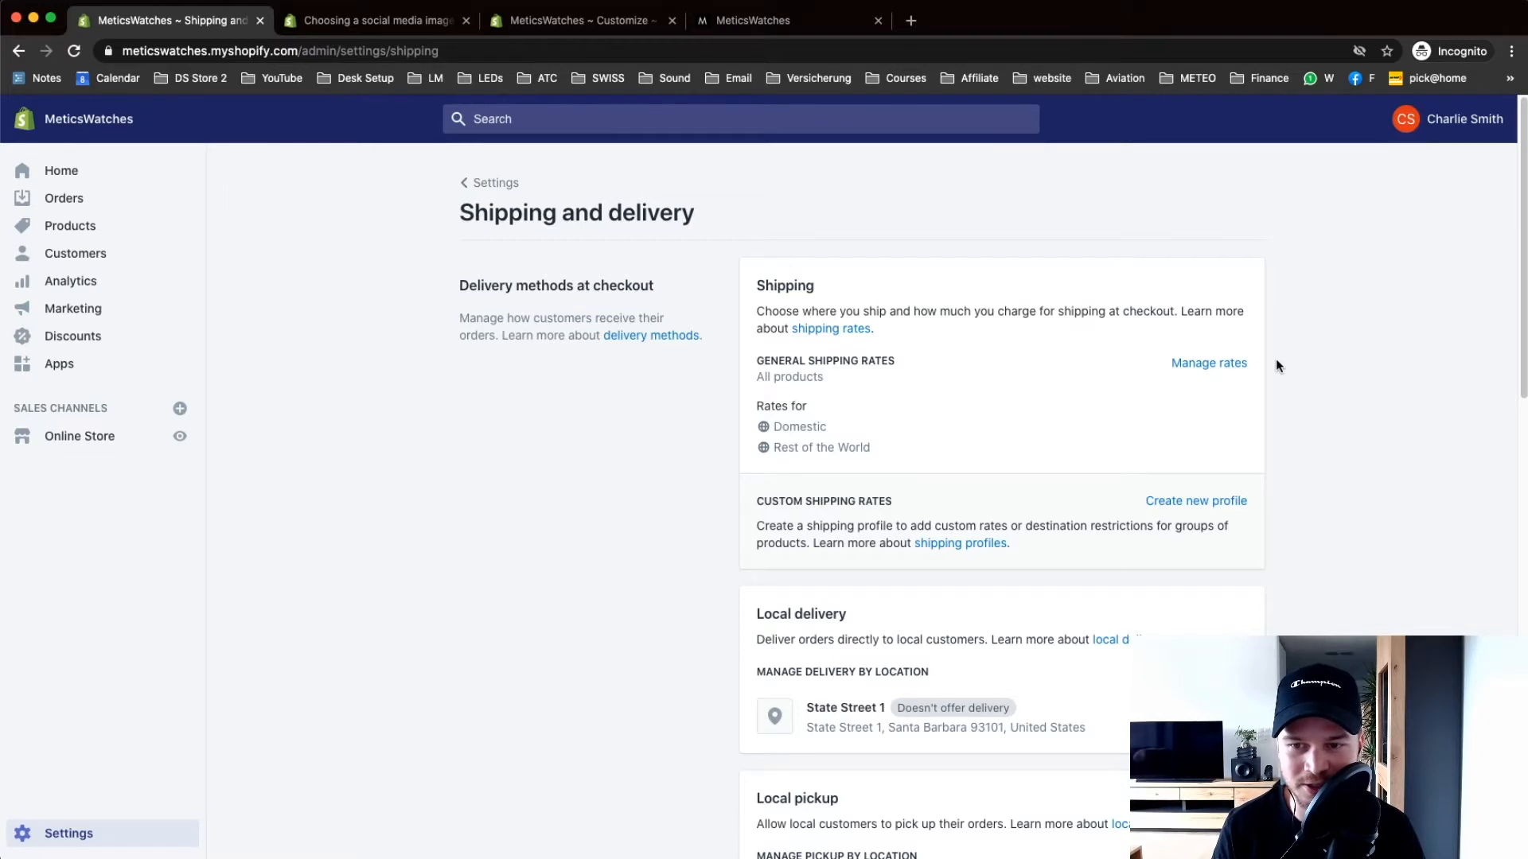
{"action": "mouse_move", "coordinate": [1242, 396]}
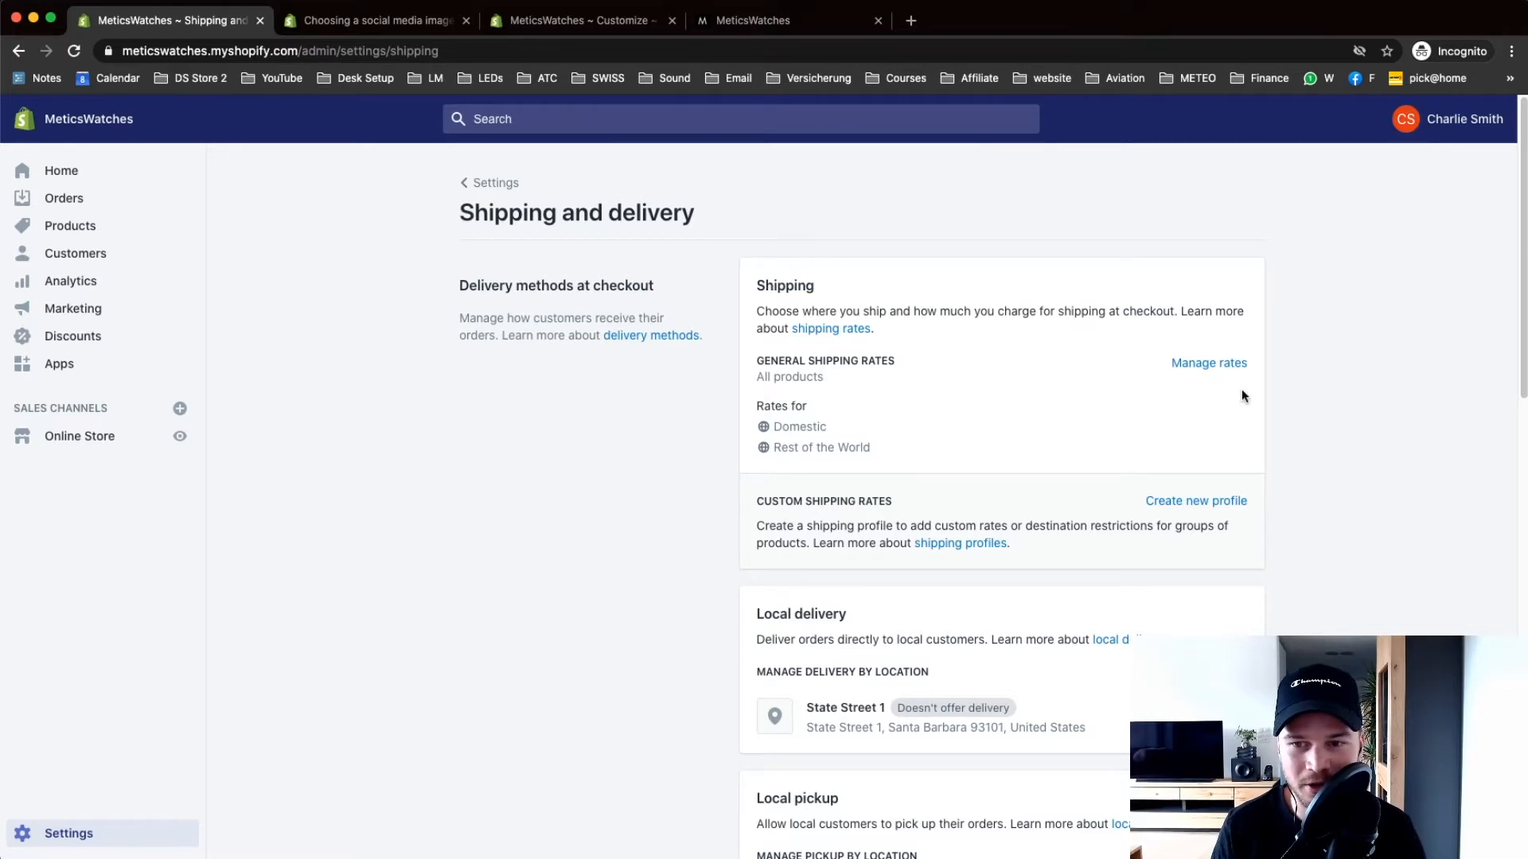
- In Manage rates, remove the existing Domestic and Rest of the World zones
{"action": "left_click", "coordinate": [1208, 362]}
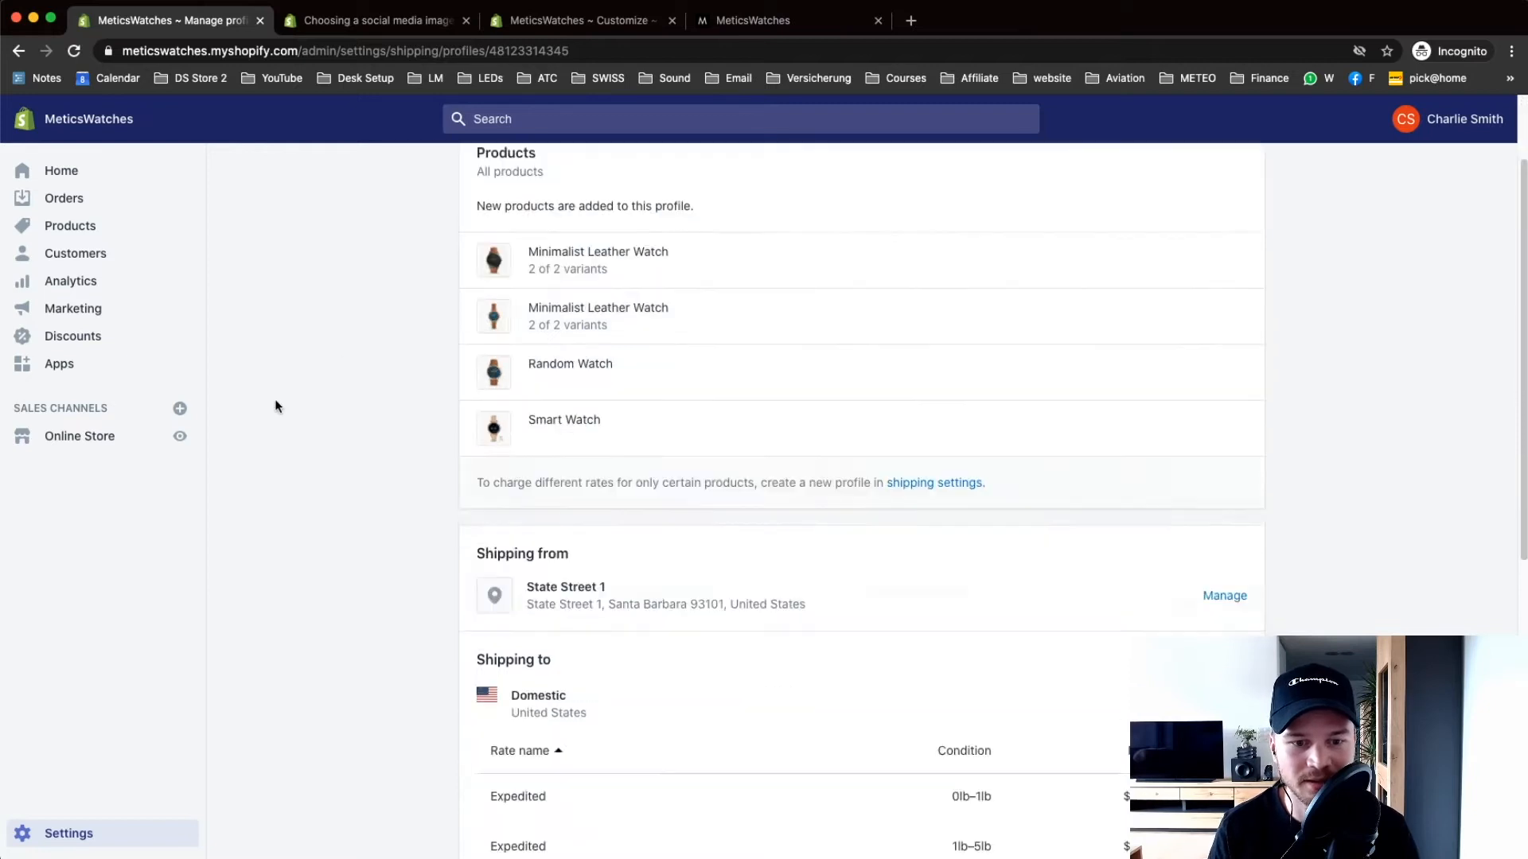
{"action": "scroll", "scroll_direction": "down", "scroll_amount": 3}
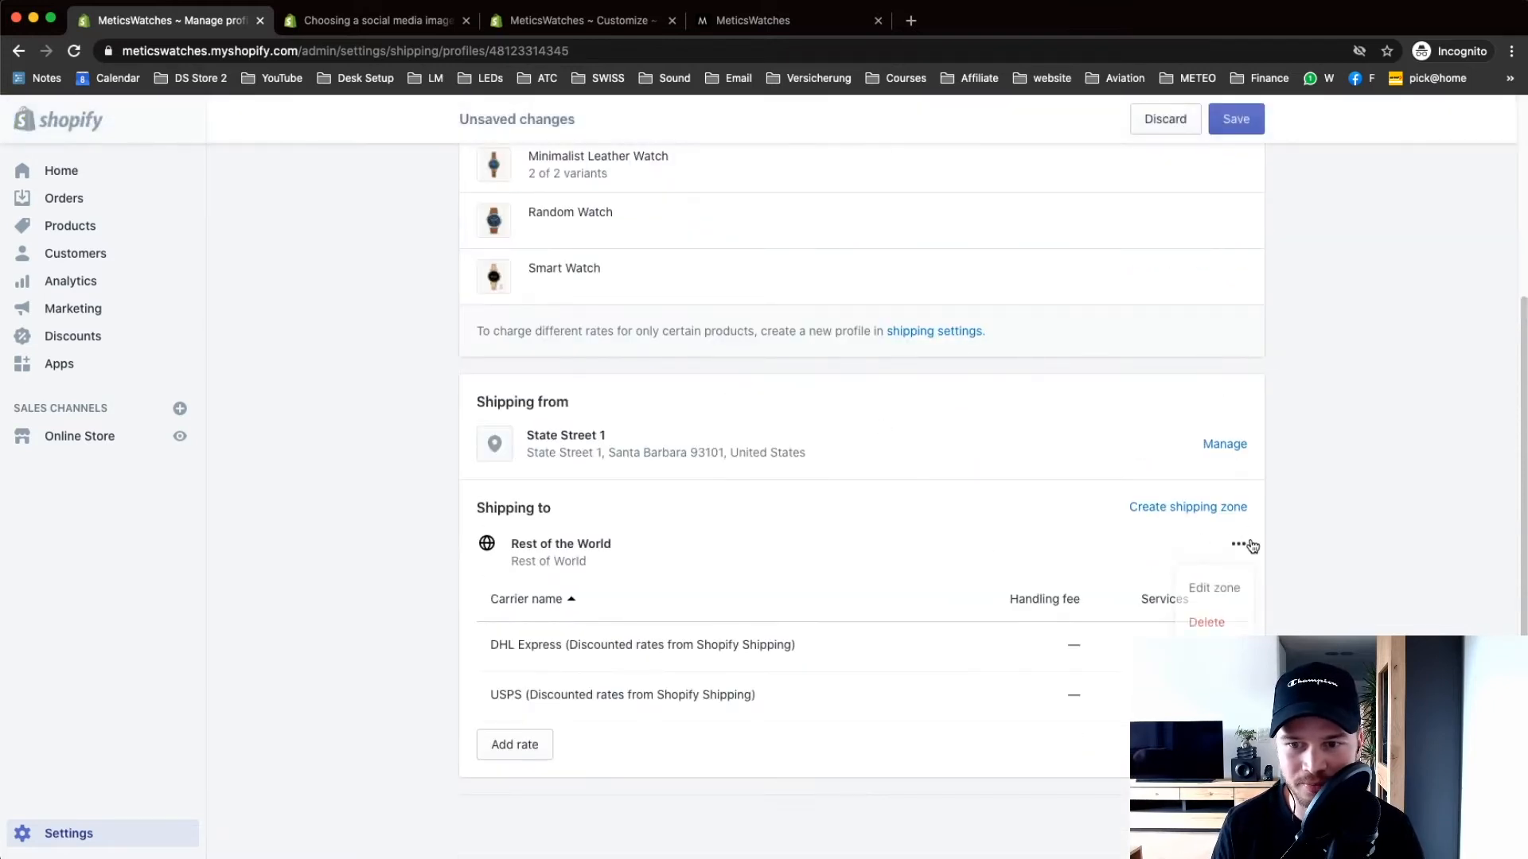
{"action": "left_click", "coordinate": [1205, 622]}
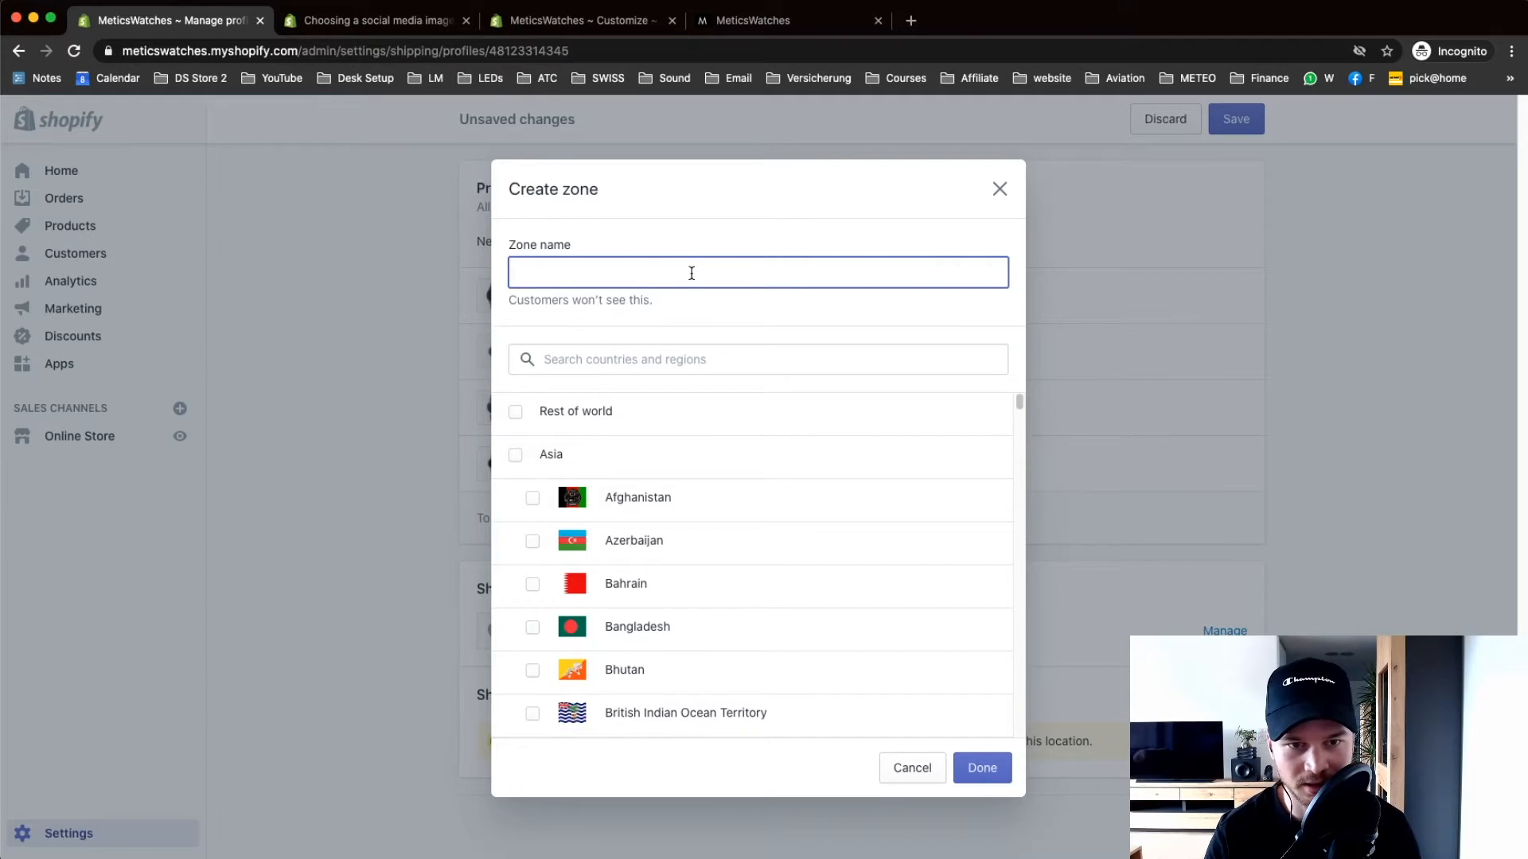
- Create a shipping zone named United States covering the United States
{"action": "type", "text": "United S"}
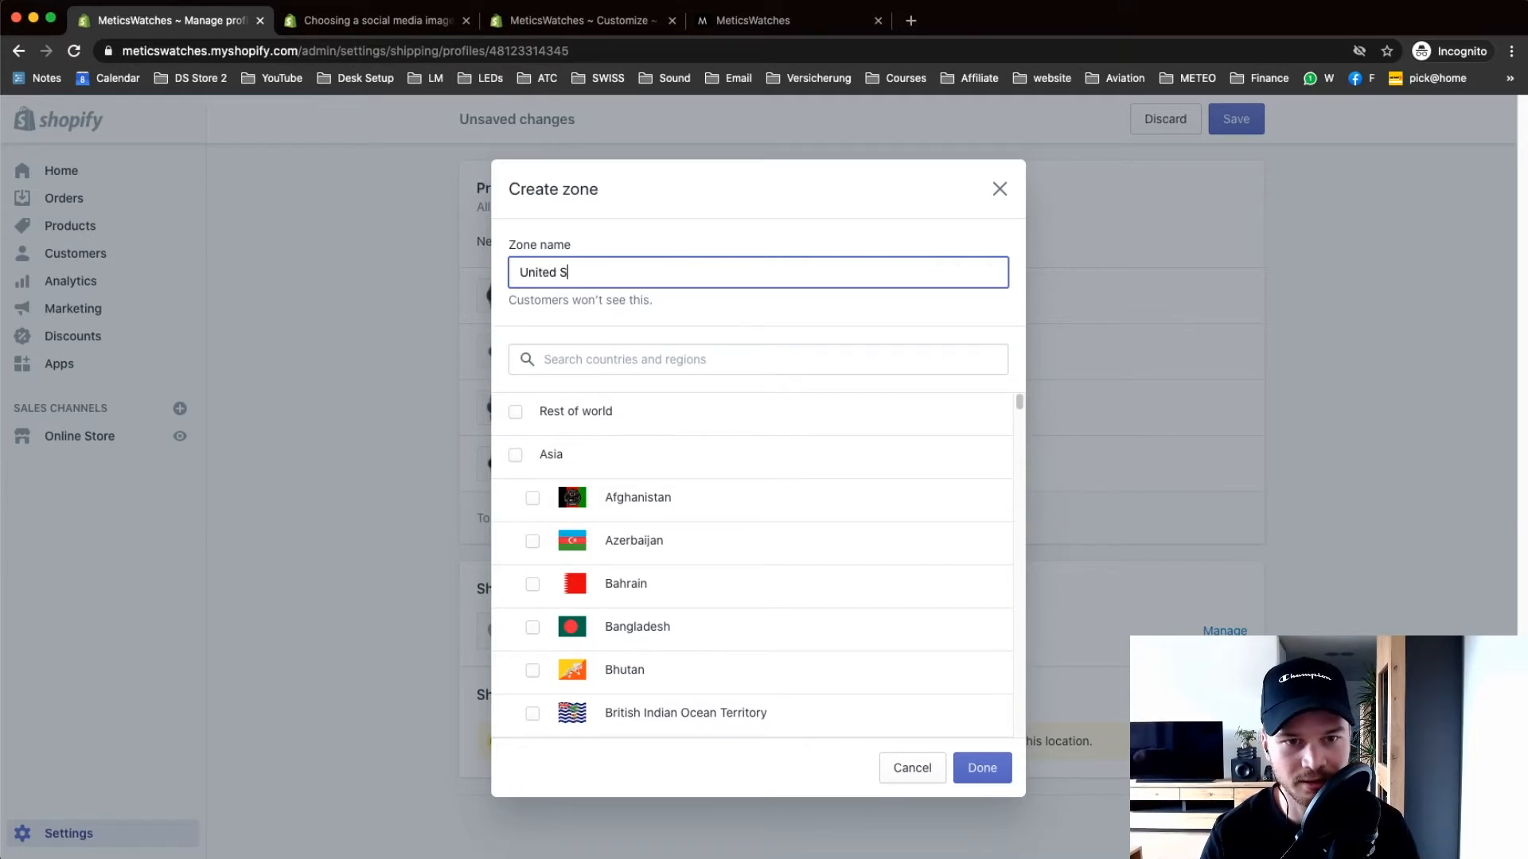
{"action": "type", "text": "tates"}
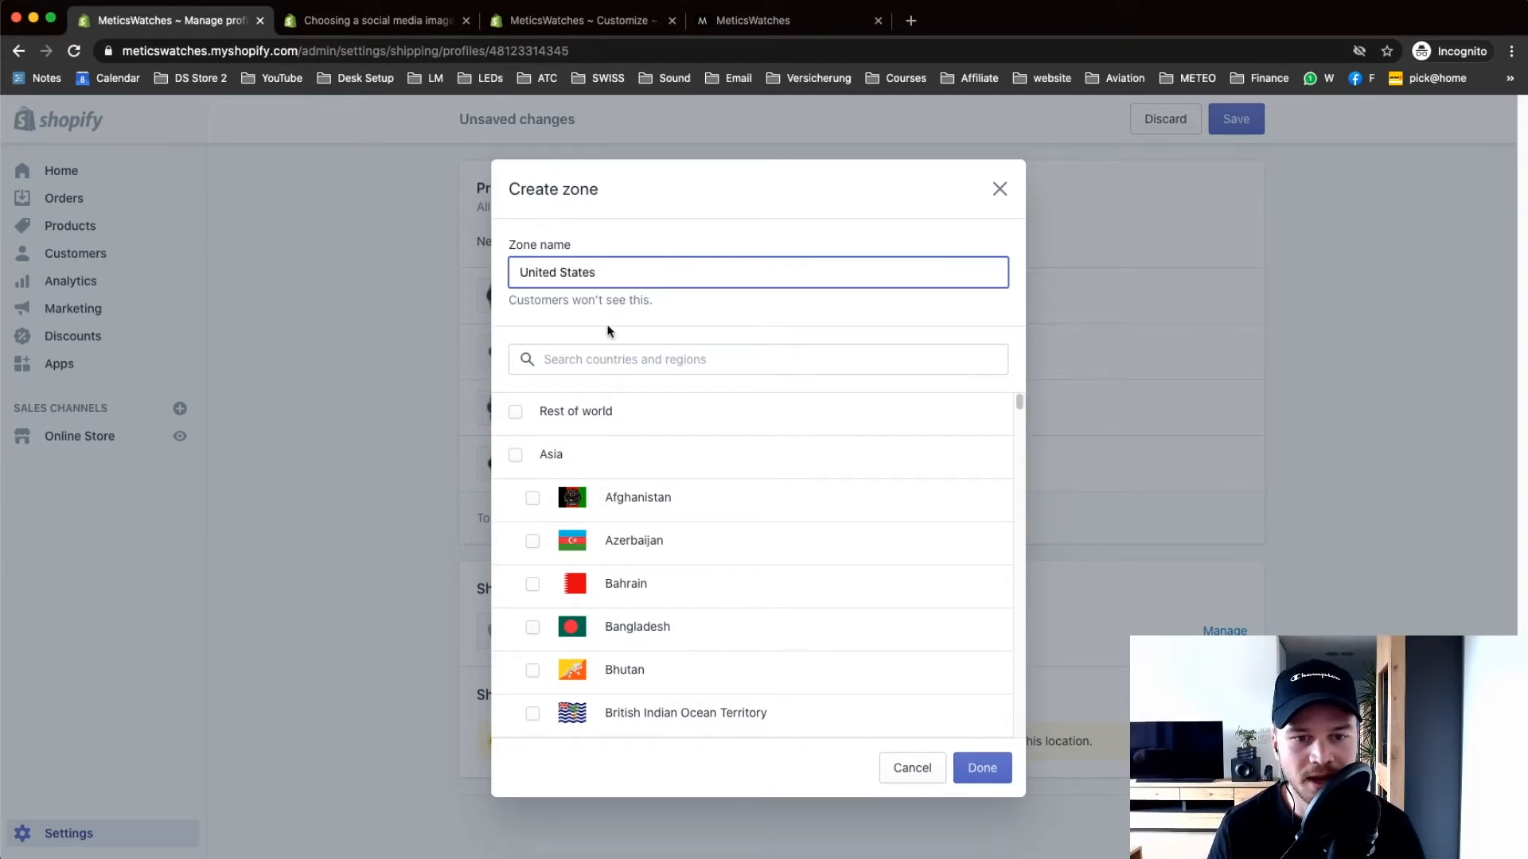
{"action": "type", "text": "united"}
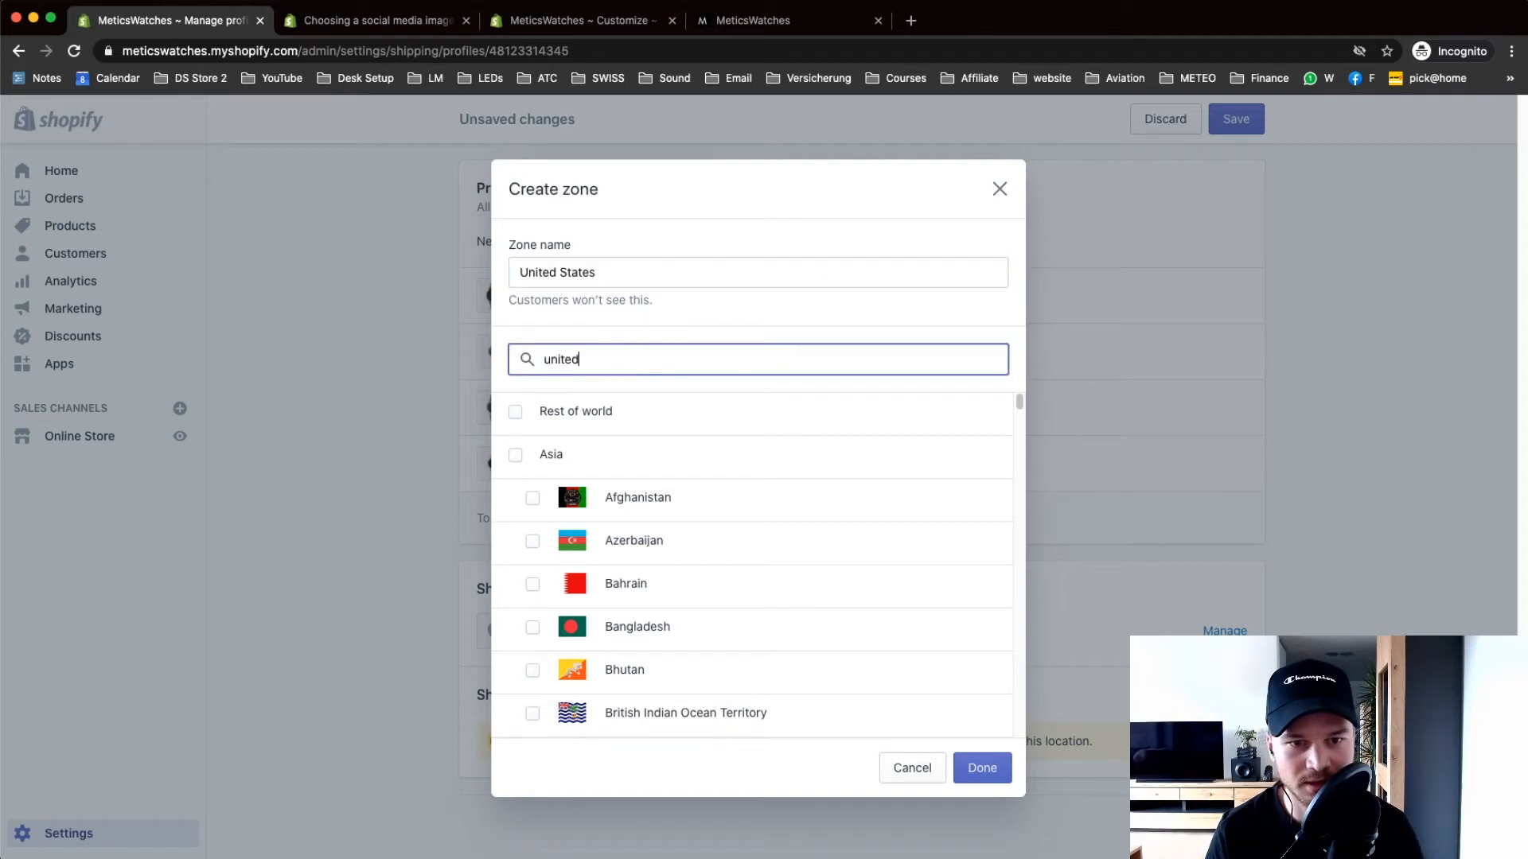
{"action": "left_click", "coordinate": [514, 497]}
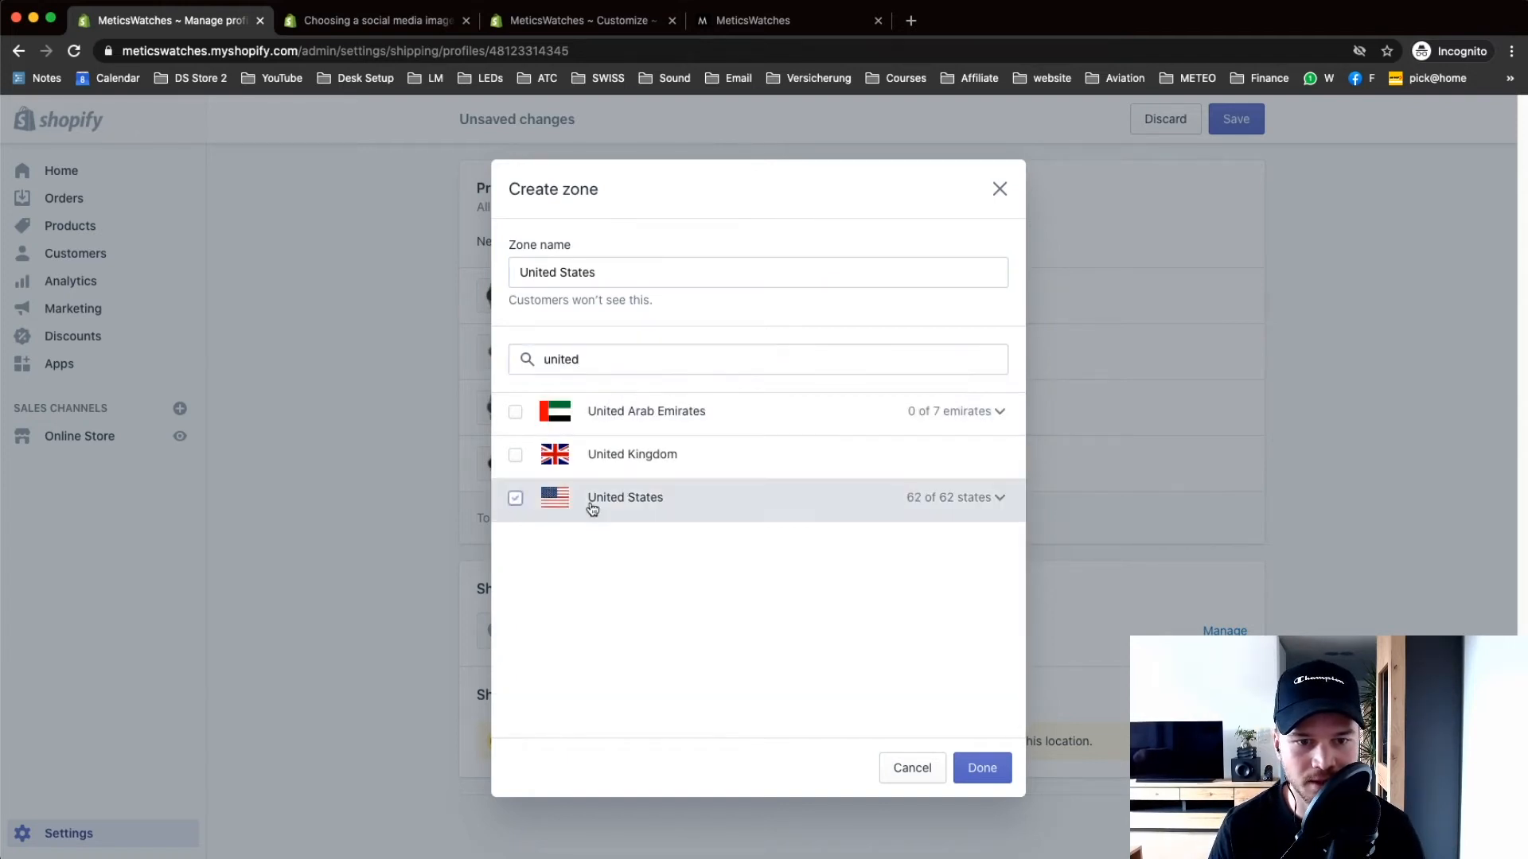
{"action": "left_click", "coordinate": [982, 767]}
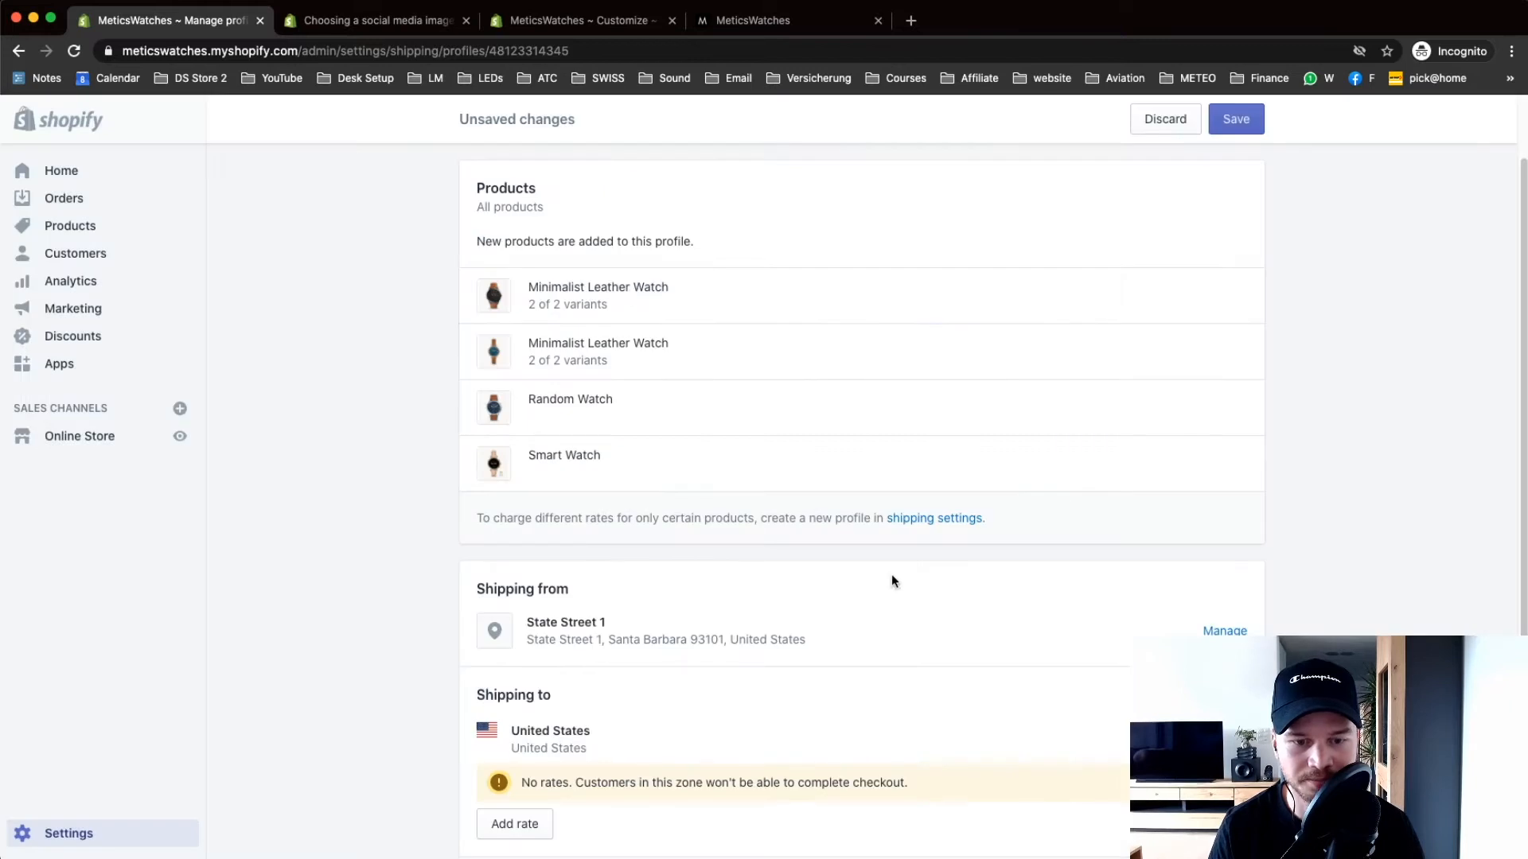
{"action": "scroll", "scroll_direction": "down", "scroll_amount": 3}
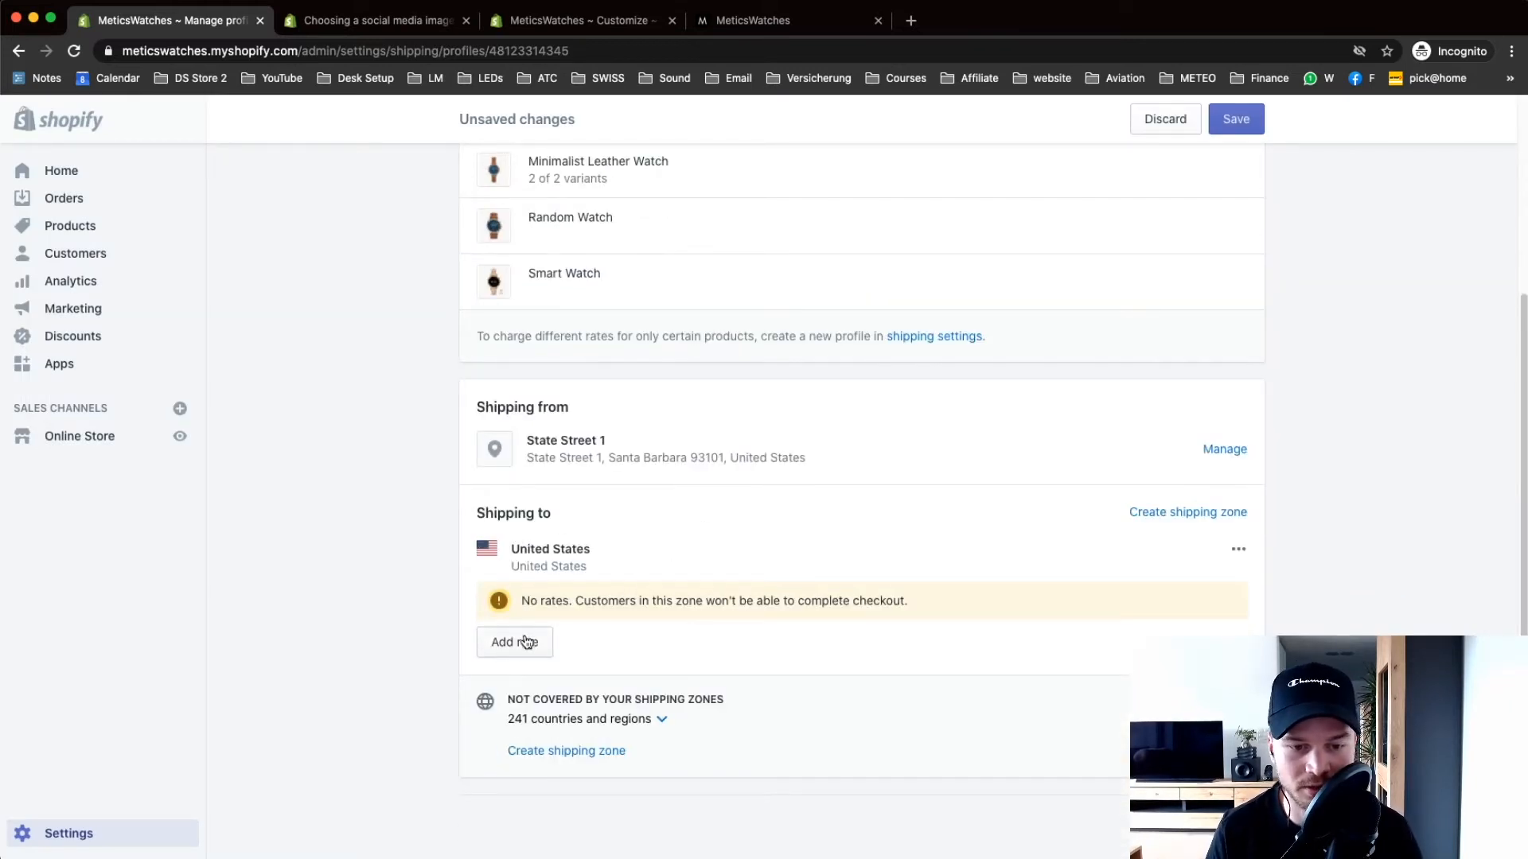
- Add a 'Free Shipping (5-7 business days)' rate at 0.00 to the United States zone
{"action": "left_click", "coordinate": [514, 641]}
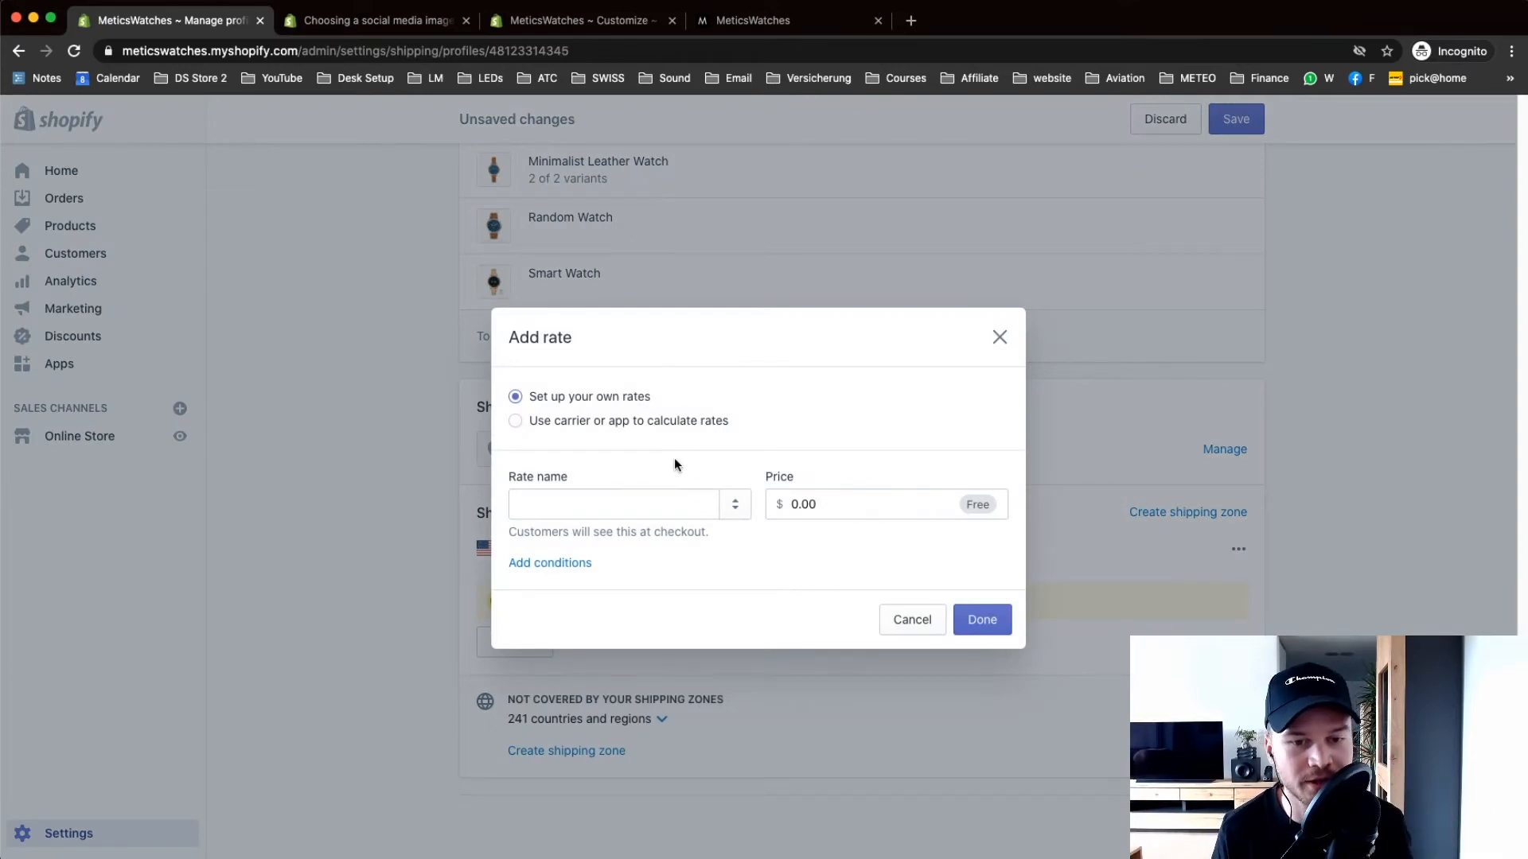
{"action": "left_click", "coordinate": [611, 504]}
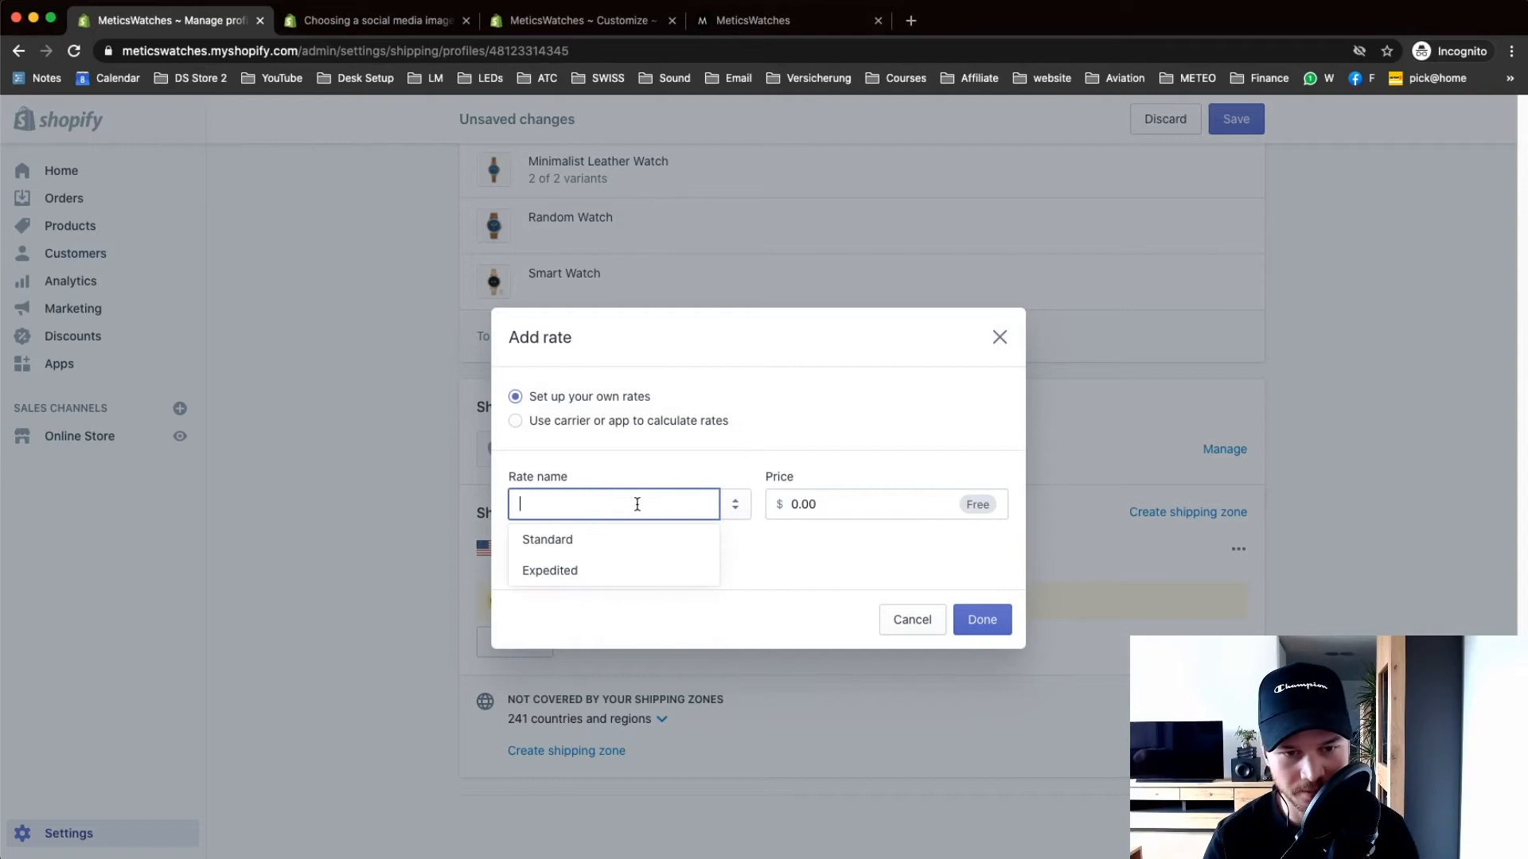
{"action": "type", "text": "Free Shipping ("}
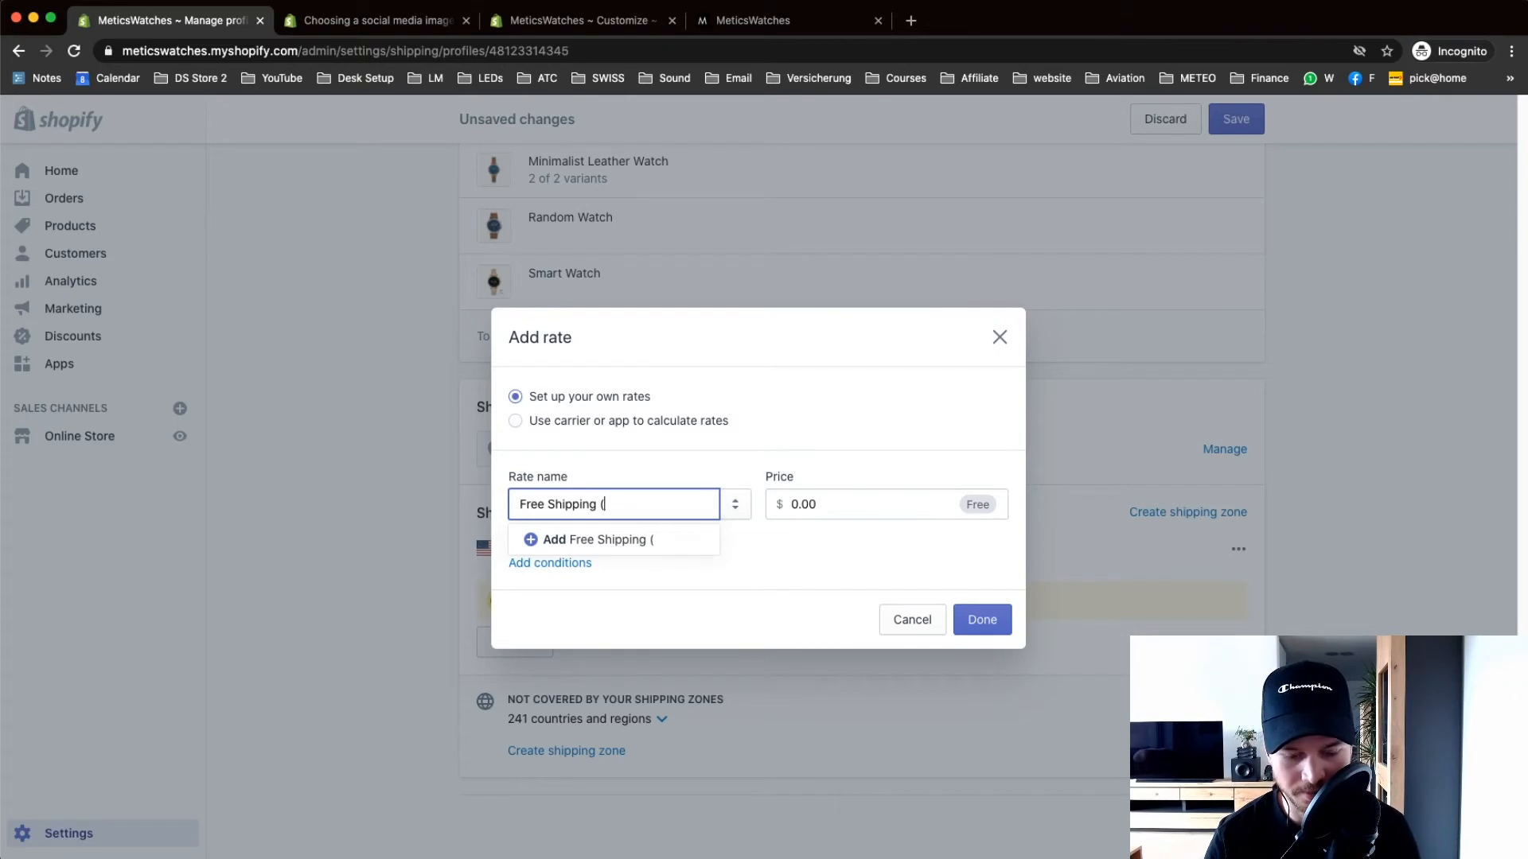
{"action": "type", "text": "5-7 business days)"}
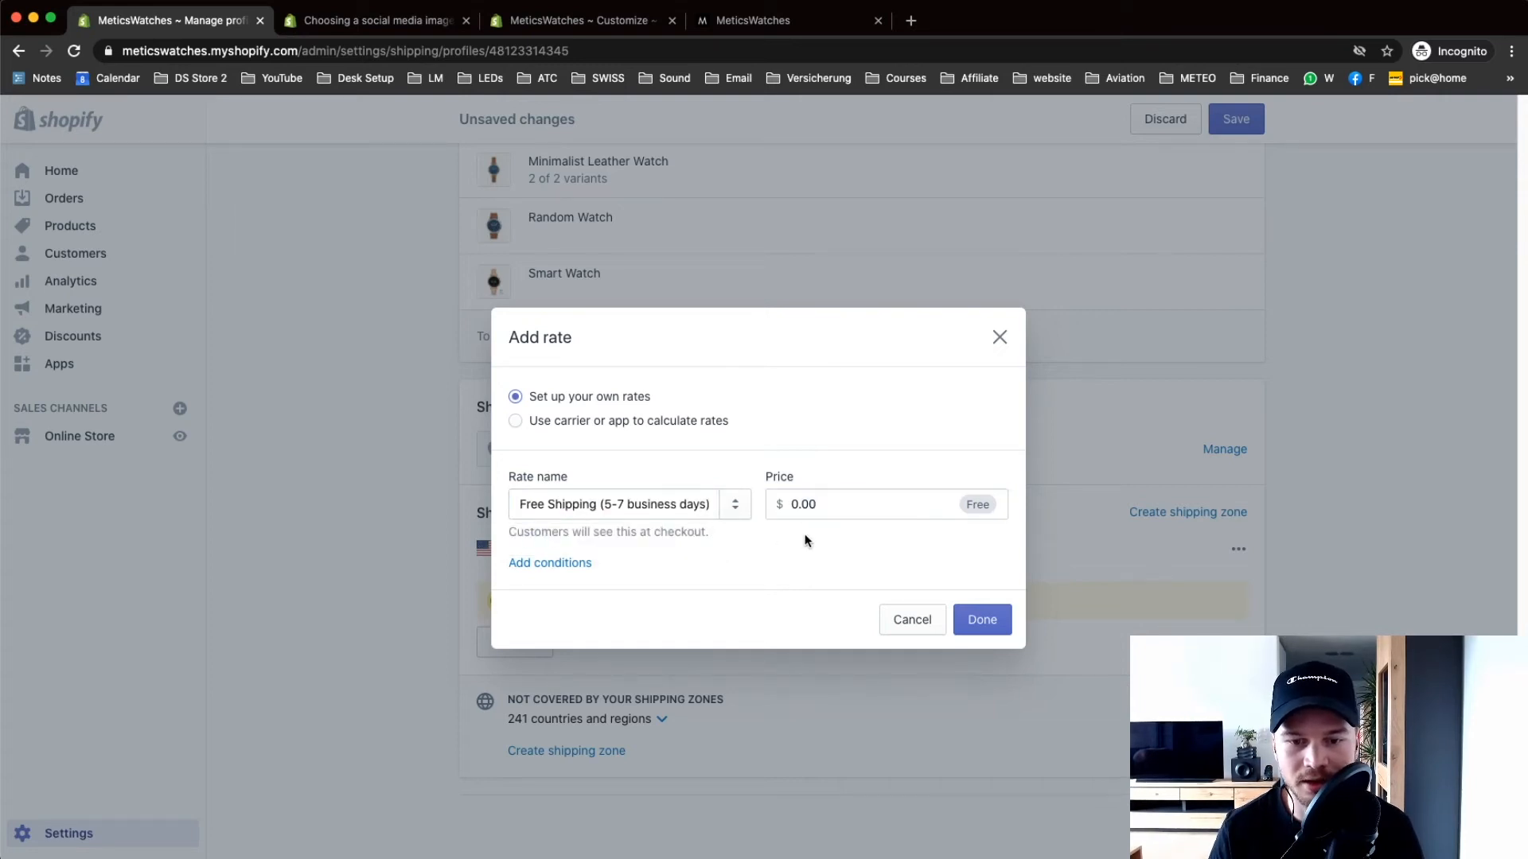
{"action": "mouse_move", "coordinate": [981, 619]}
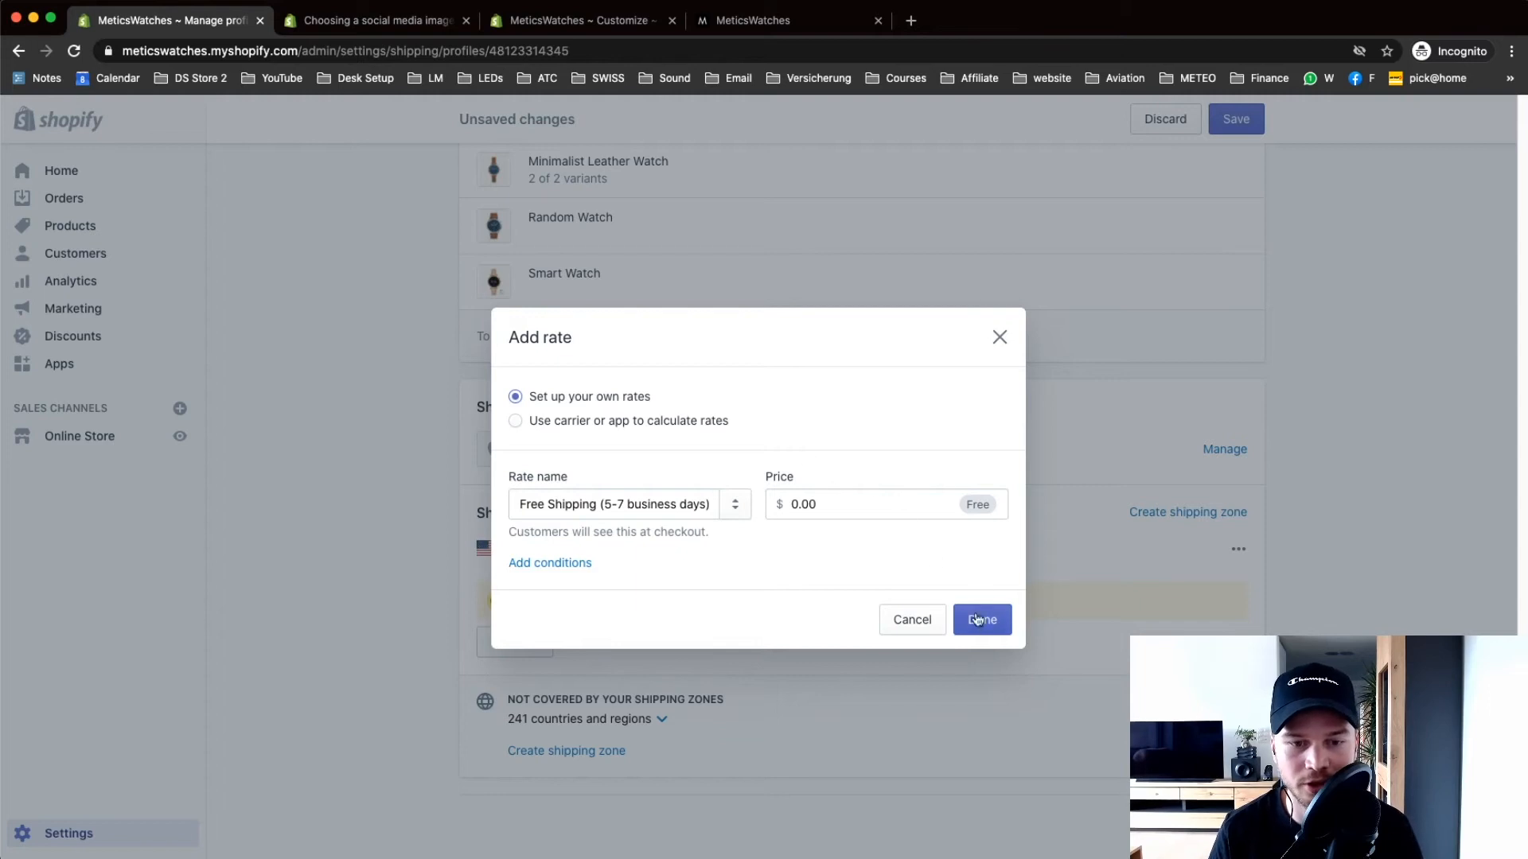
{"action": "left_click", "coordinate": [980, 619]}
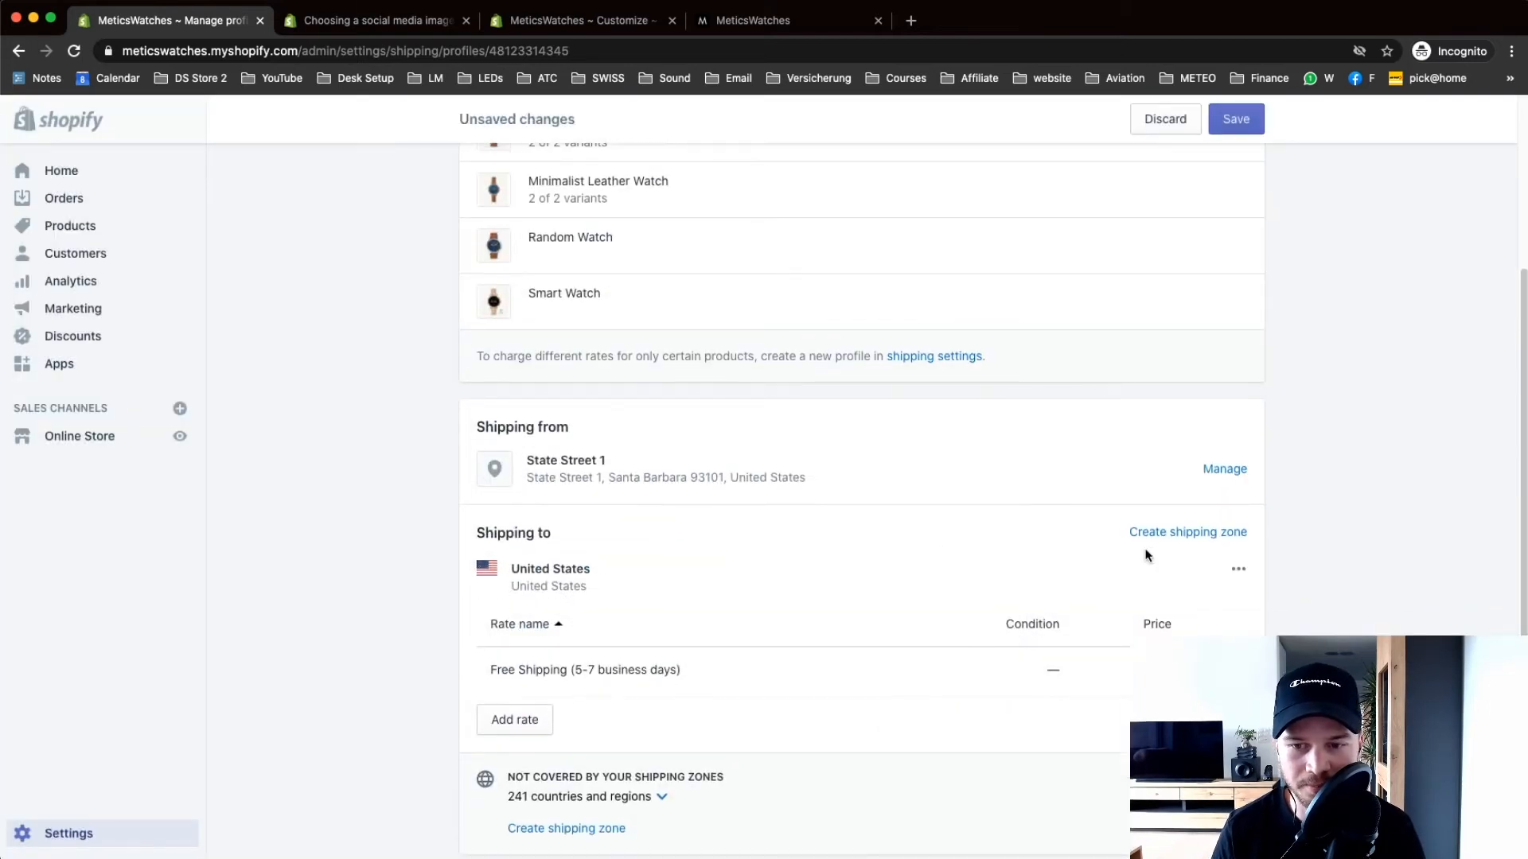
{"action": "scroll", "scroll_direction": "down", "scroll_amount": 3}
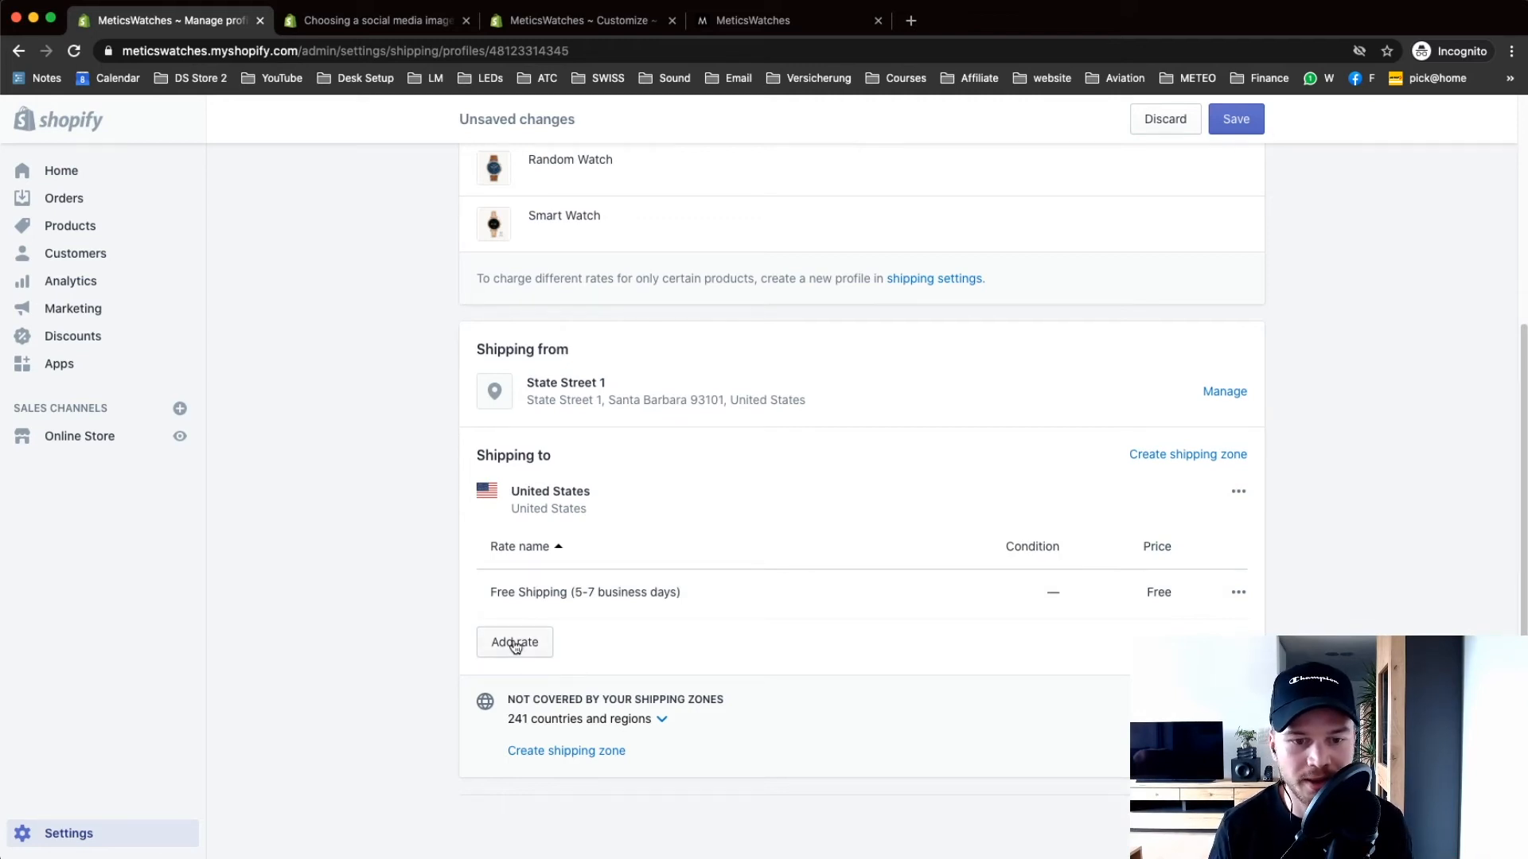
- Add an 'Express Shipping (1-3 business days)' rate priced 12.00 to the United States zone
{"action": "left_click", "coordinate": [514, 641]}
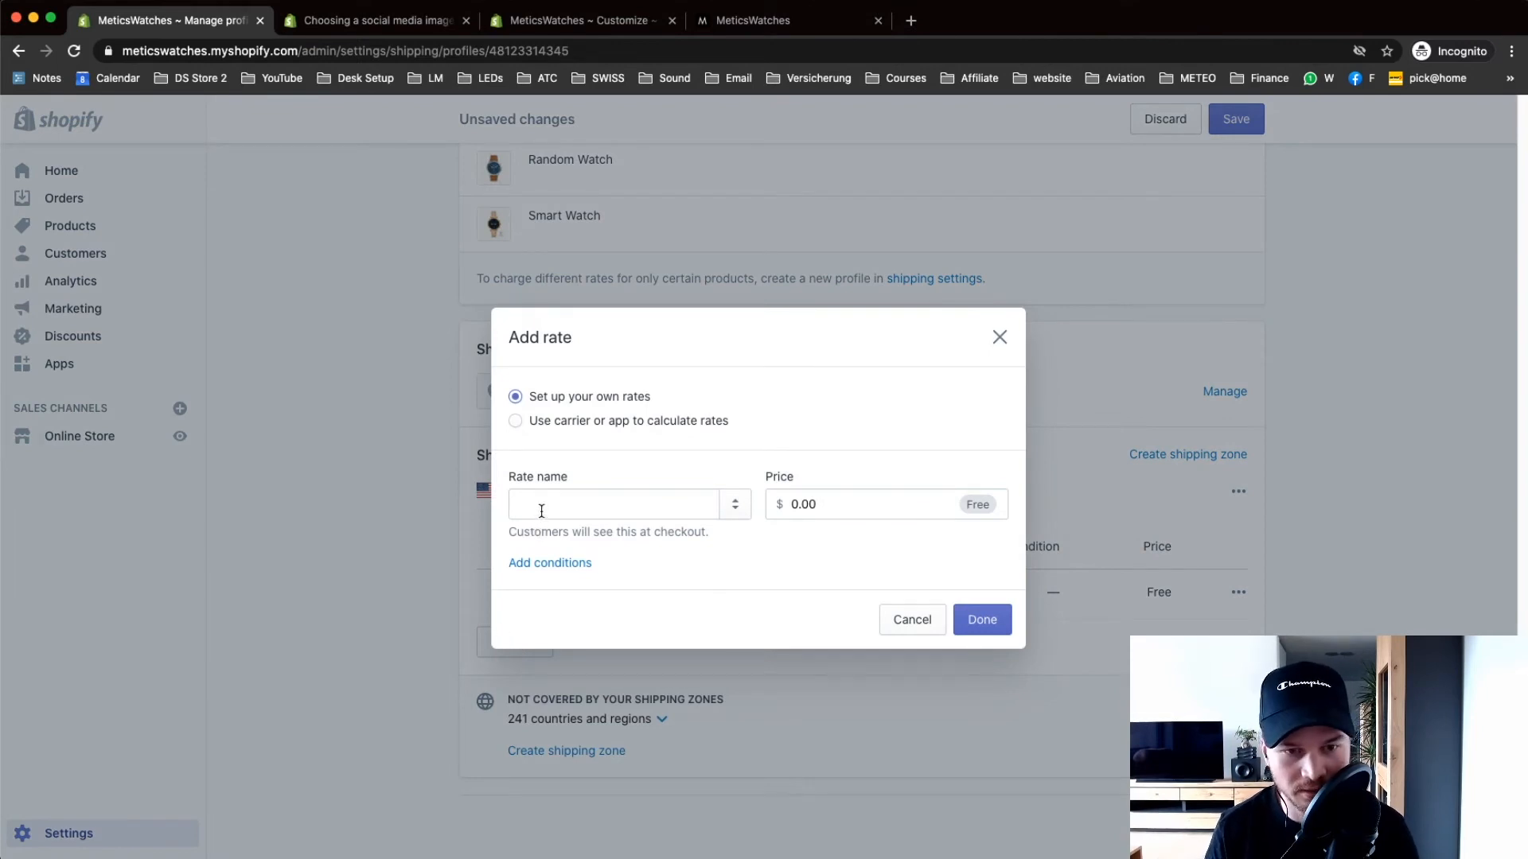
{"action": "left_click", "coordinate": [615, 505]}
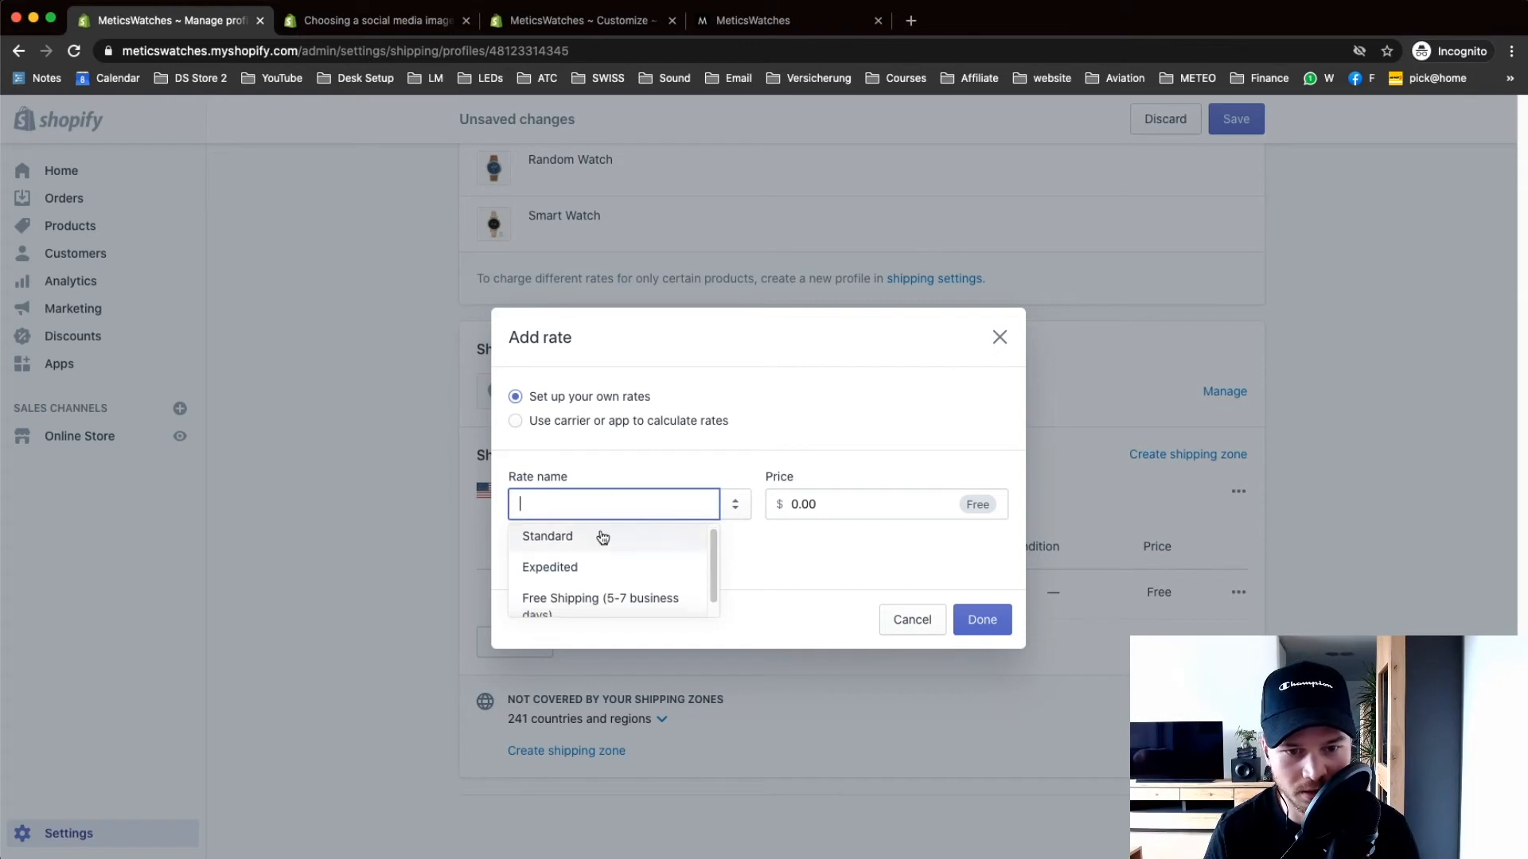
{"action": "type", "text": "Express Shipping ("}
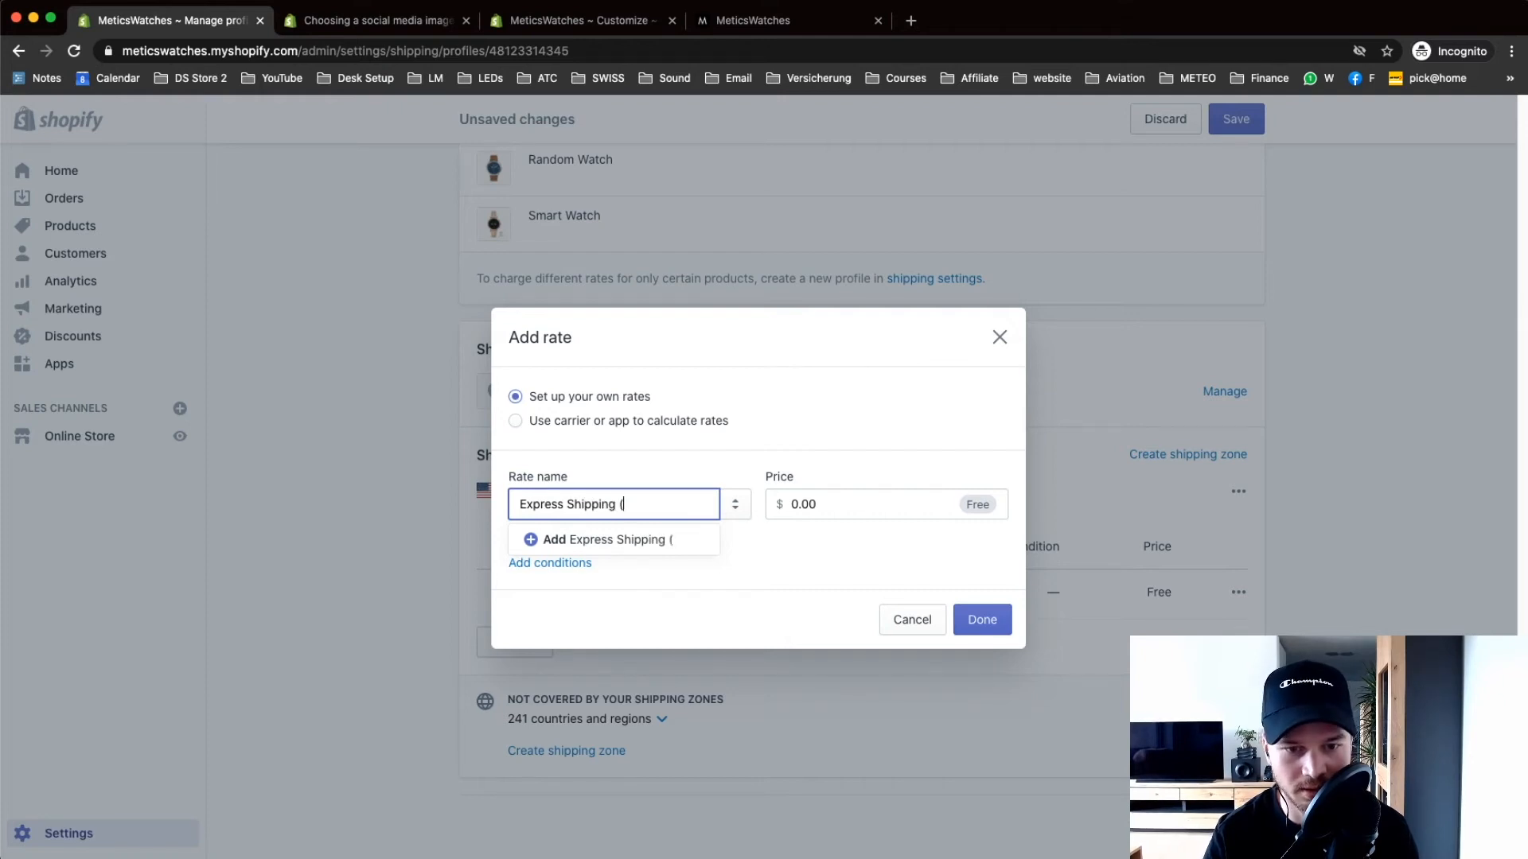
{"action": "type", "text": "1-3"}
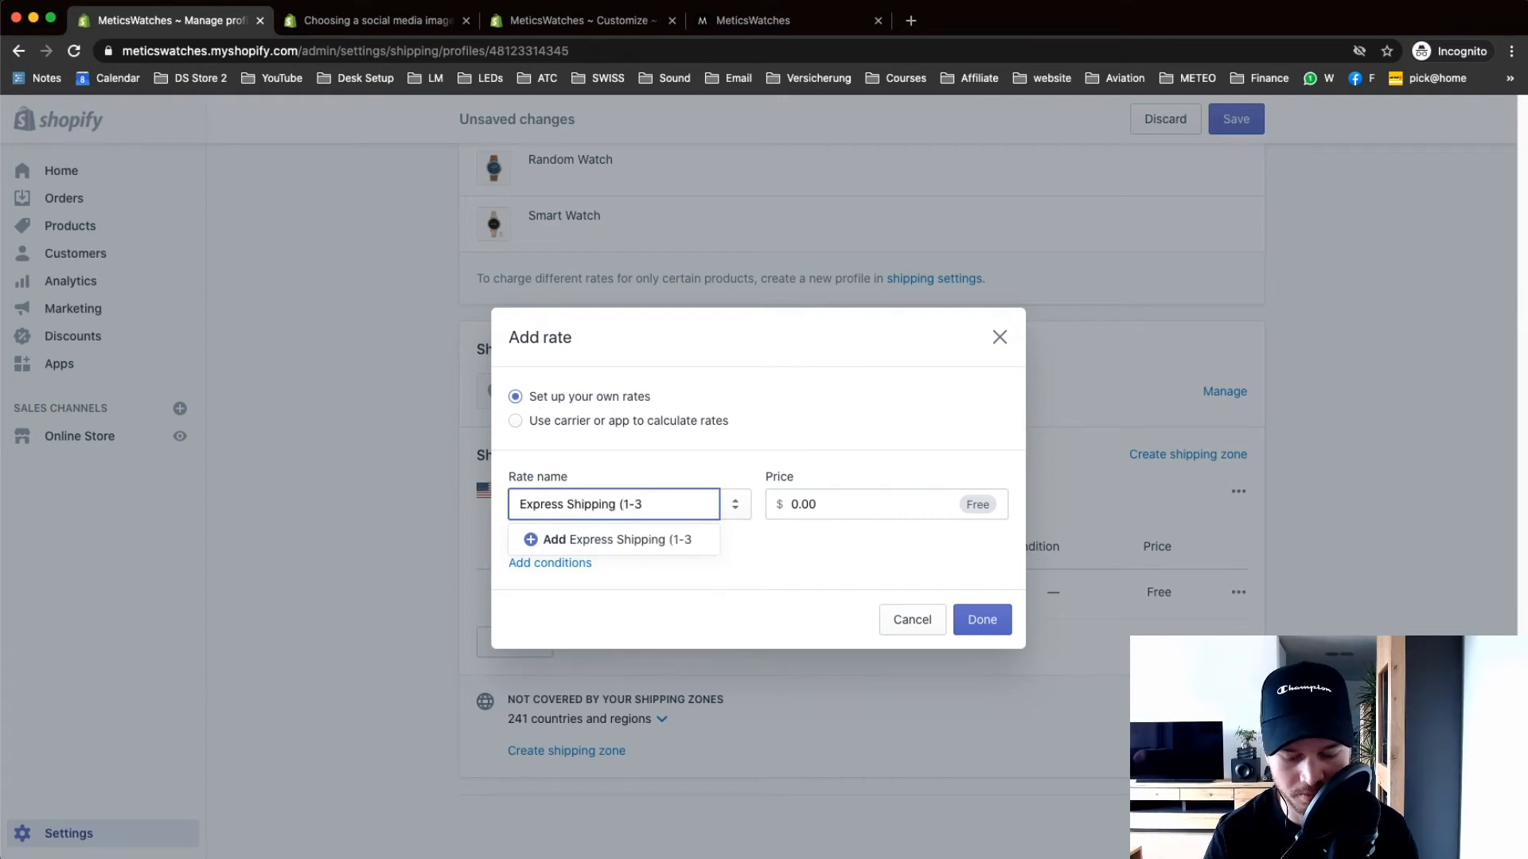
{"action": "type", "text": "business day"}
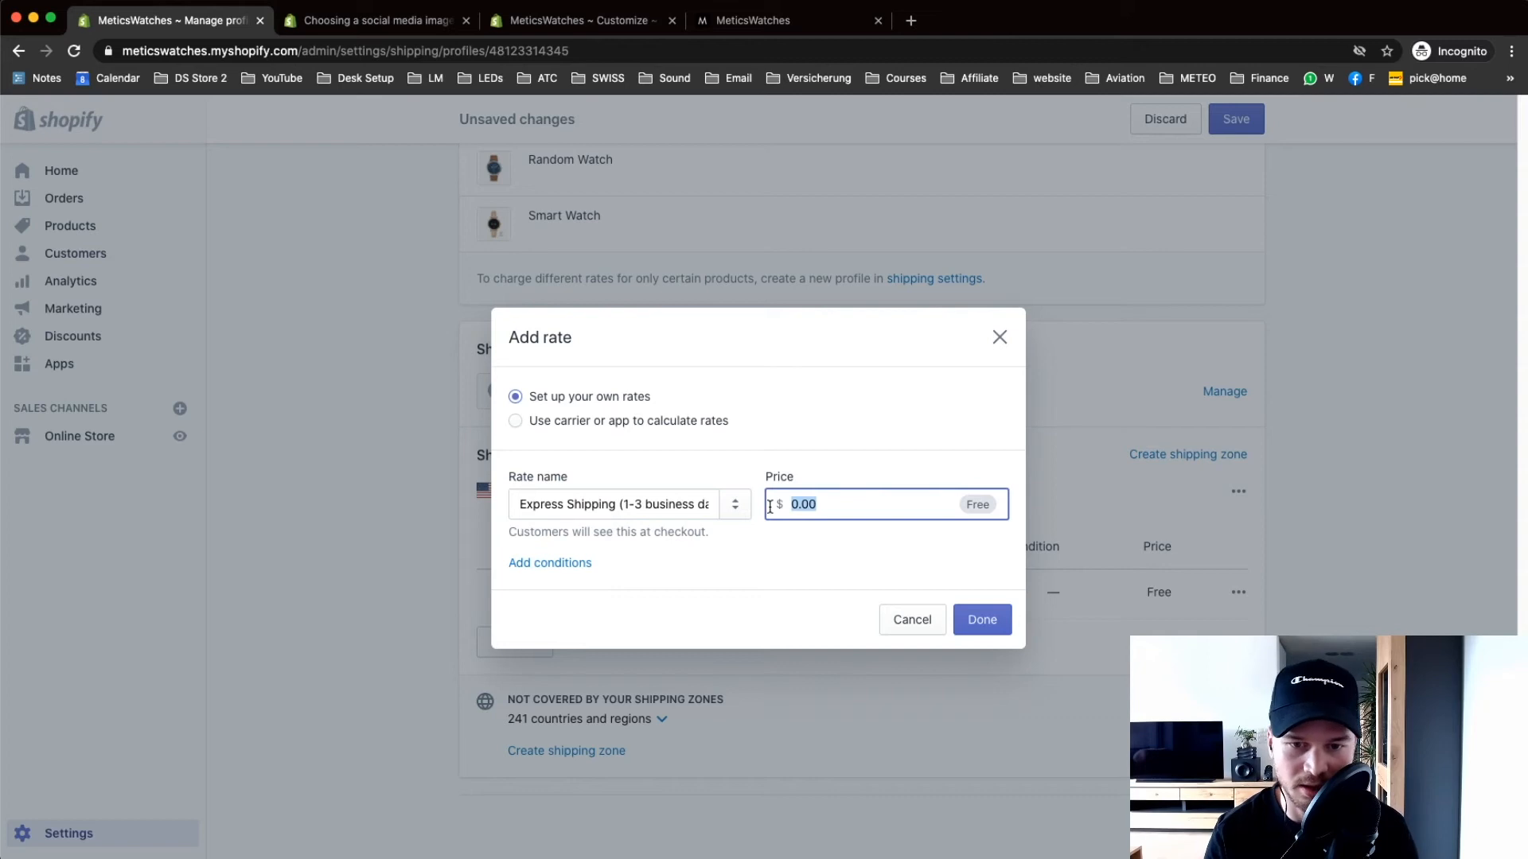
{"action": "type", "text": "12.00"}
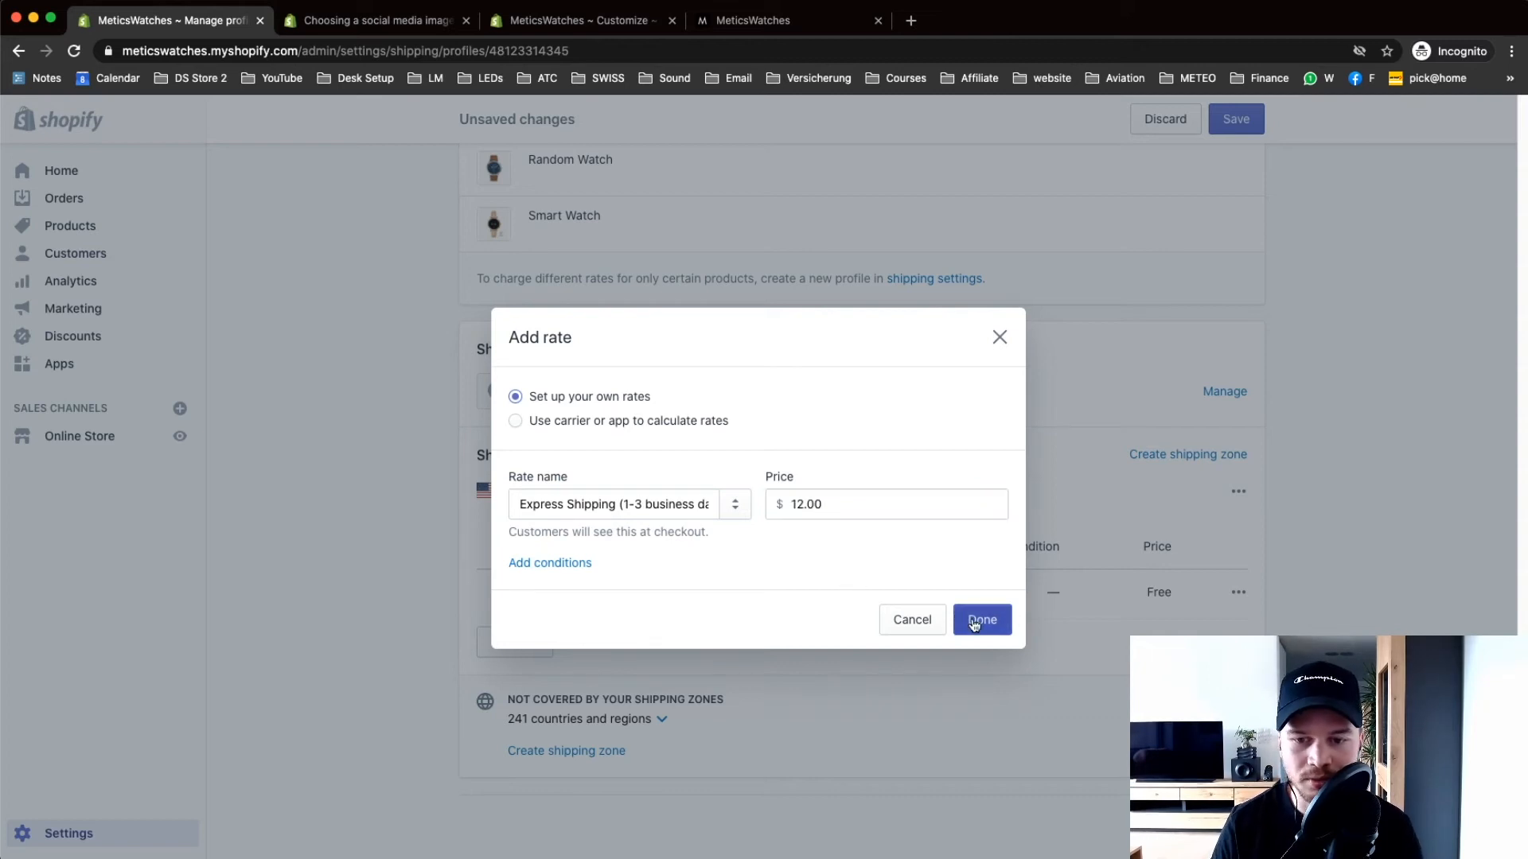
{"action": "left_click", "coordinate": [982, 619]}
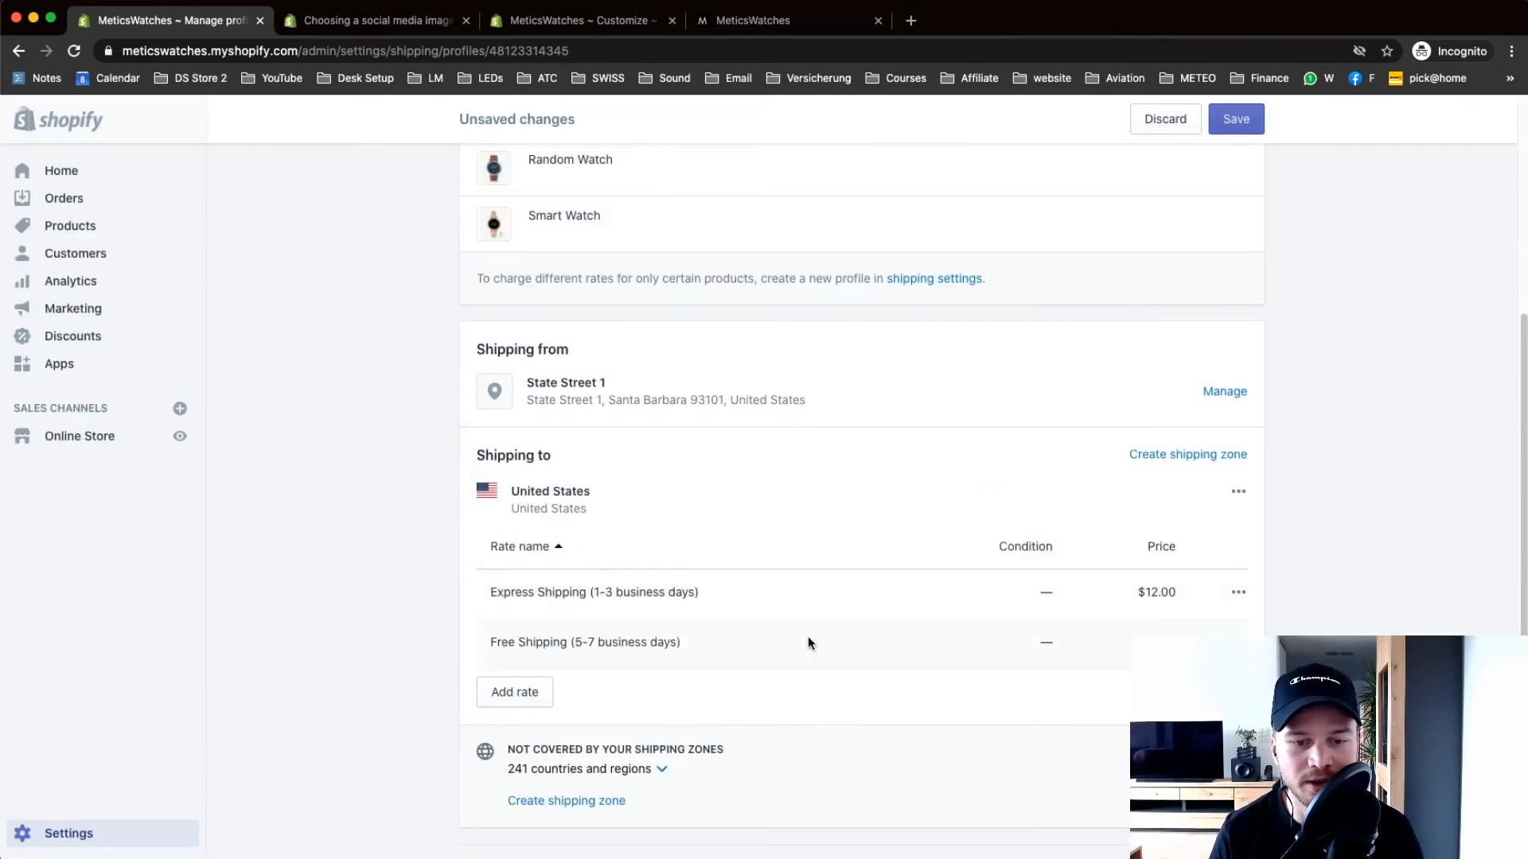
{"action": "mouse_move", "coordinate": [661, 641]}
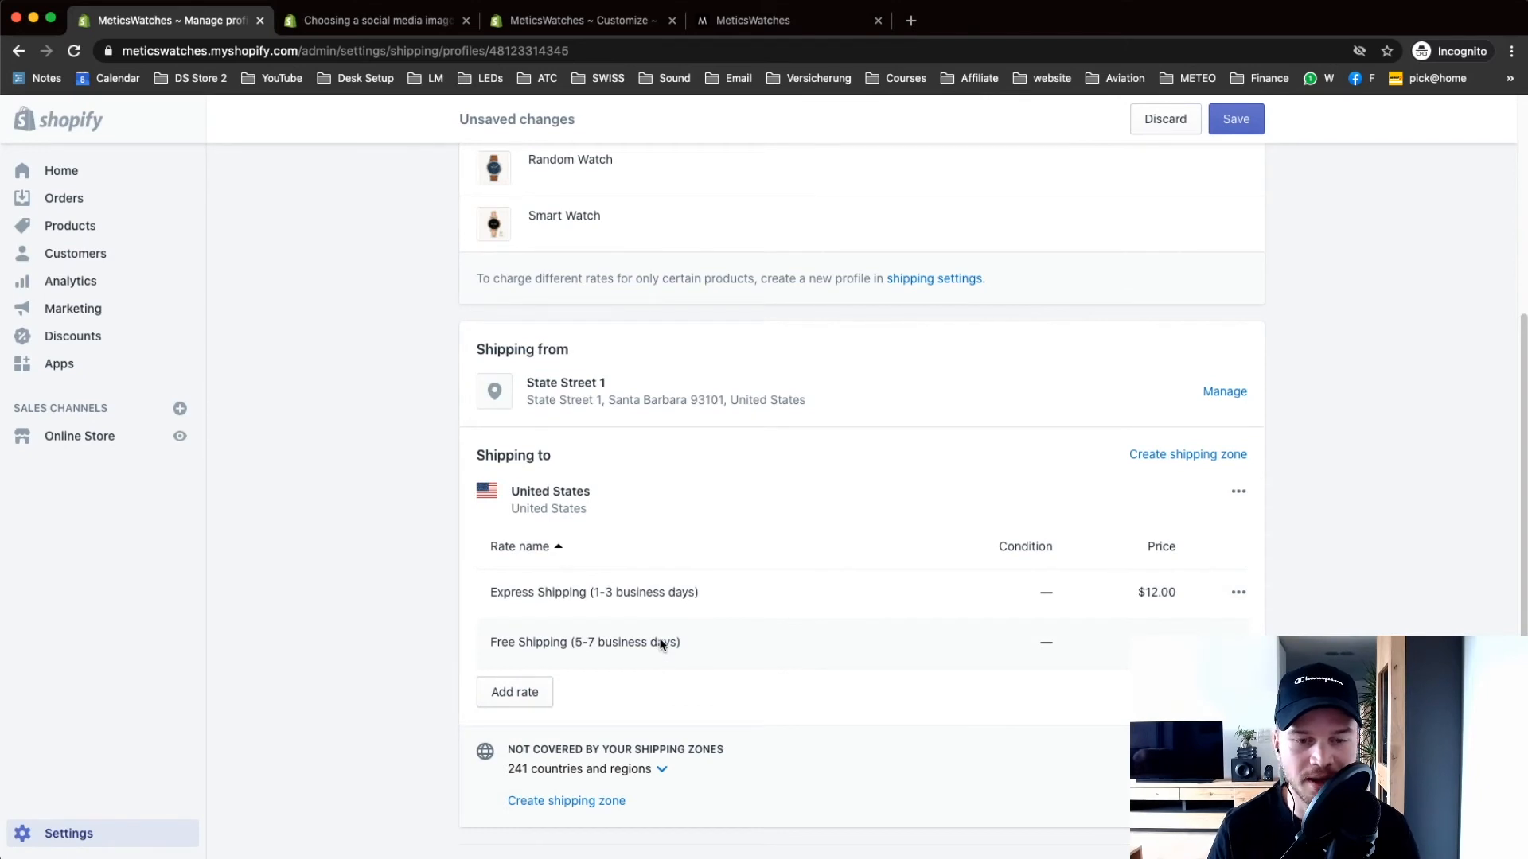
{"action": "left_click", "coordinate": [514, 692]}
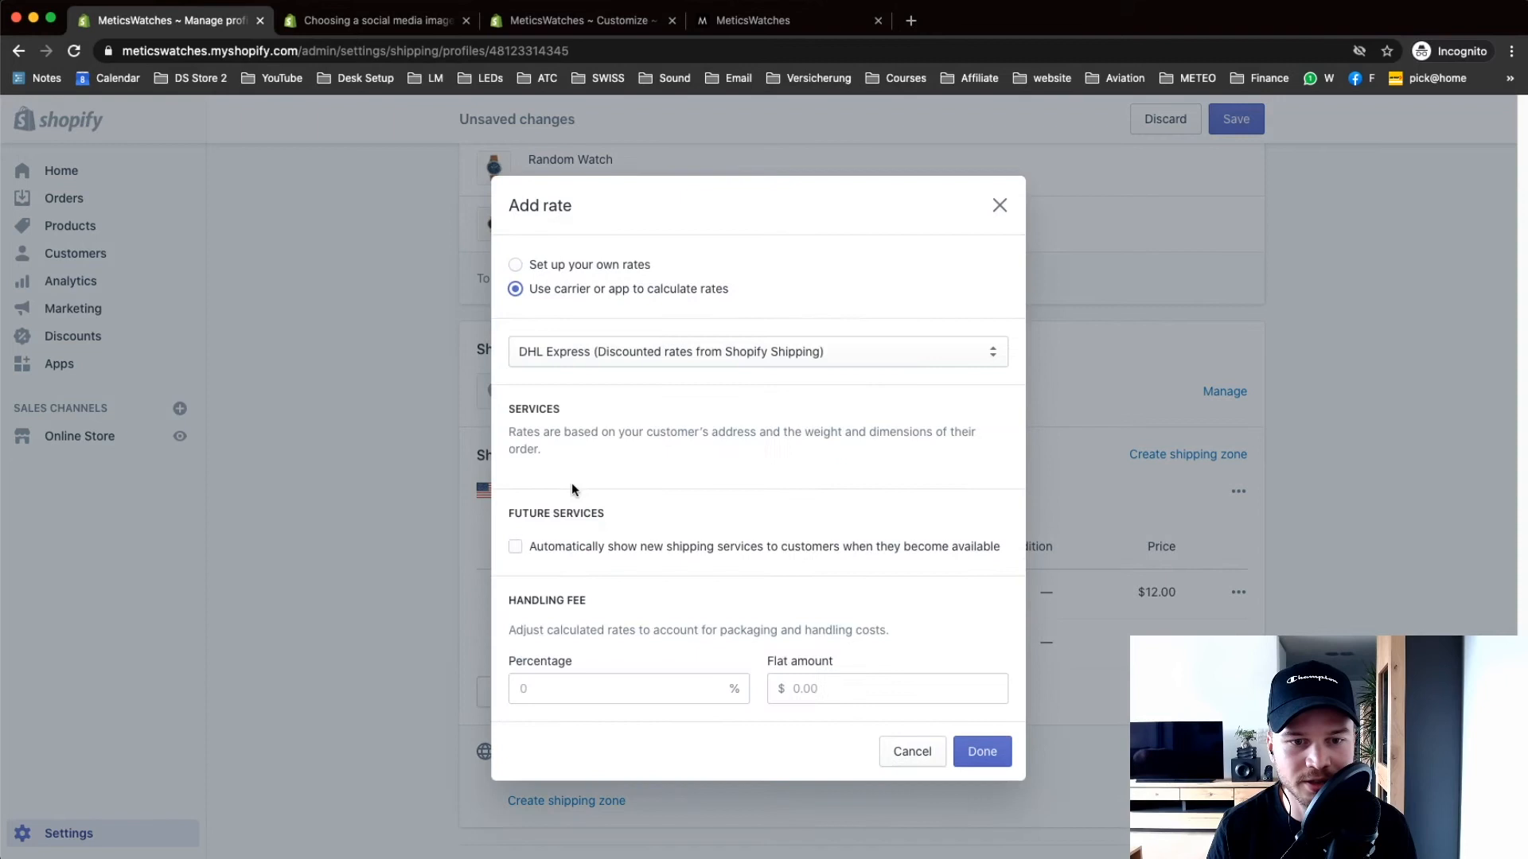
{"action": "left_click", "coordinate": [757, 350]}
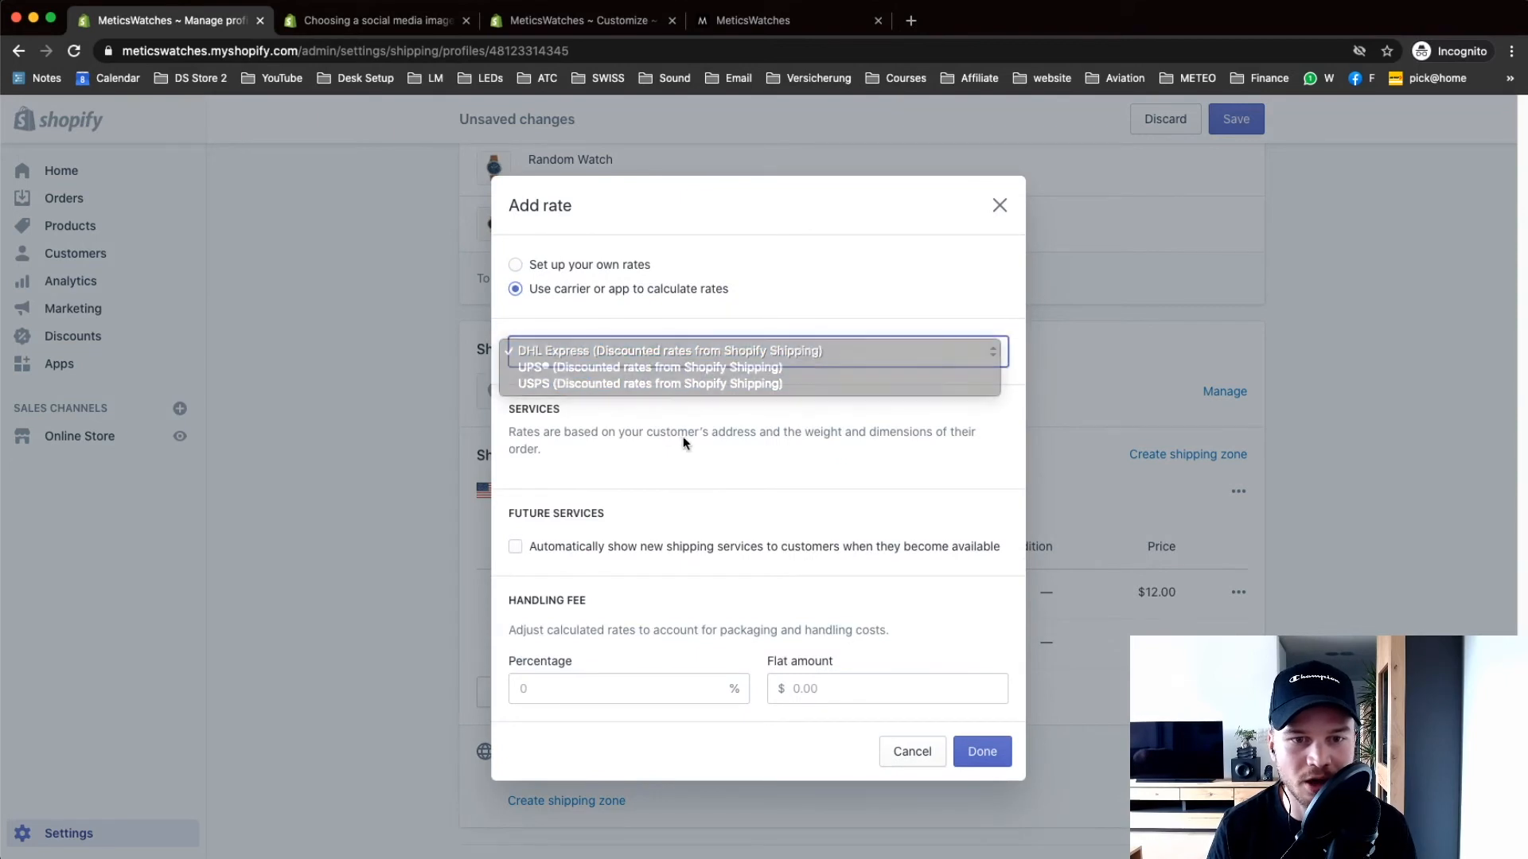
{"action": "left_click", "coordinate": [670, 350]}
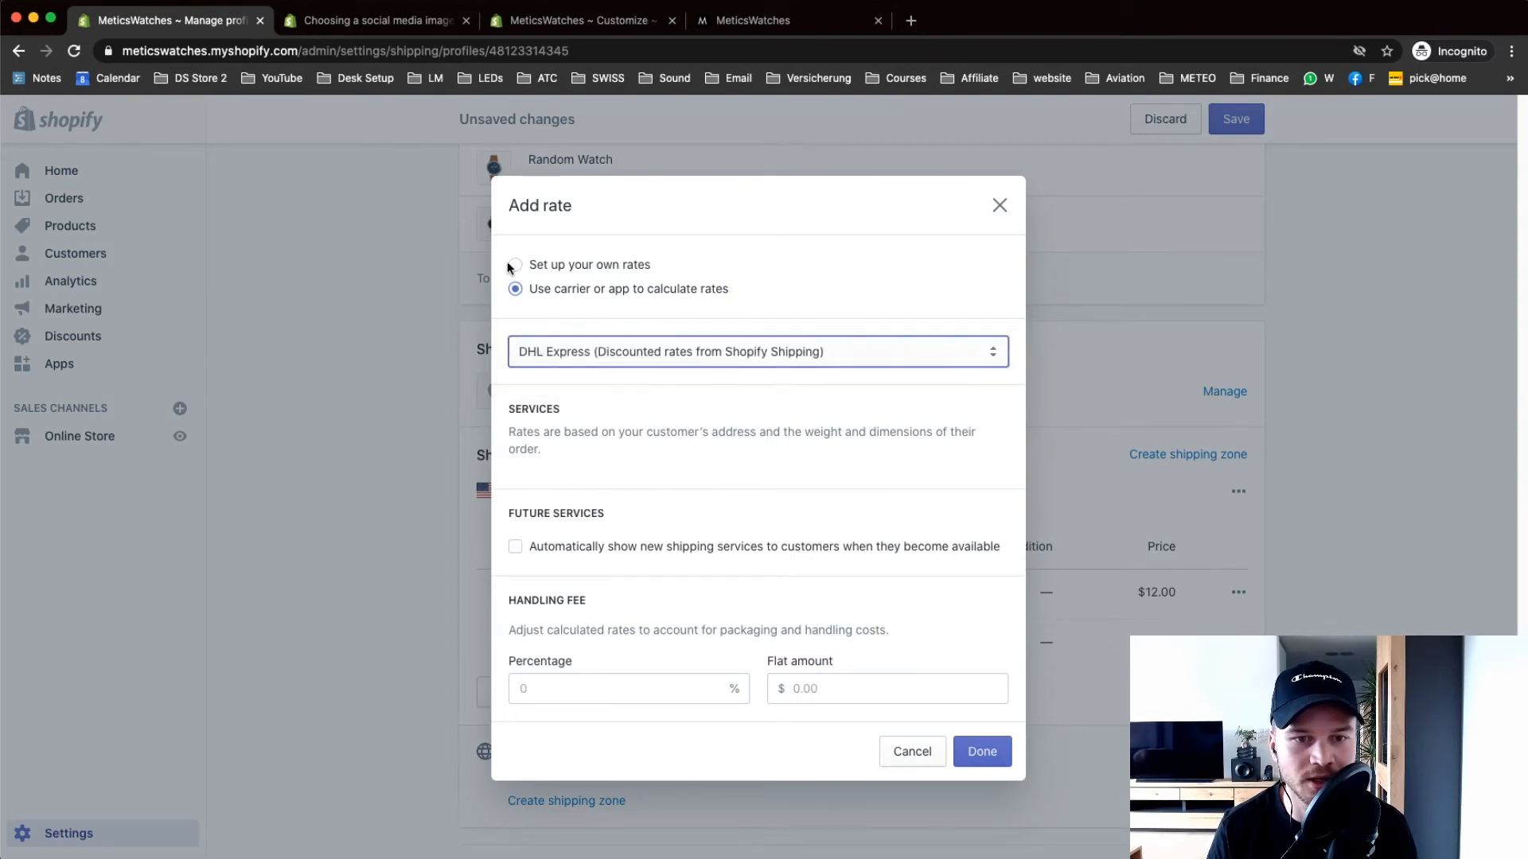
{"action": "left_click", "coordinate": [514, 265]}
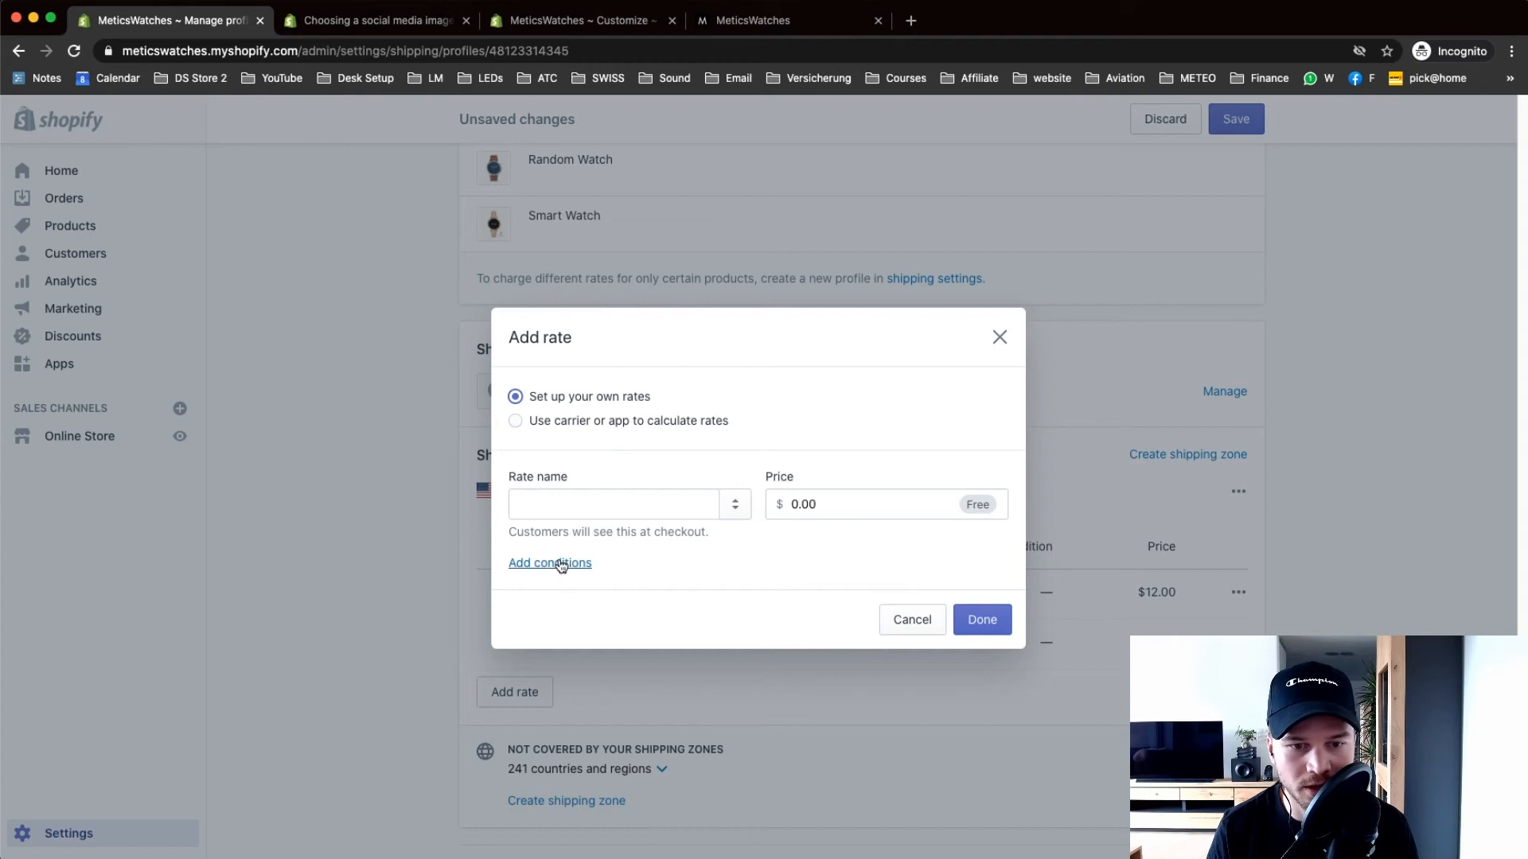
{"action": "left_click", "coordinate": [549, 562]}
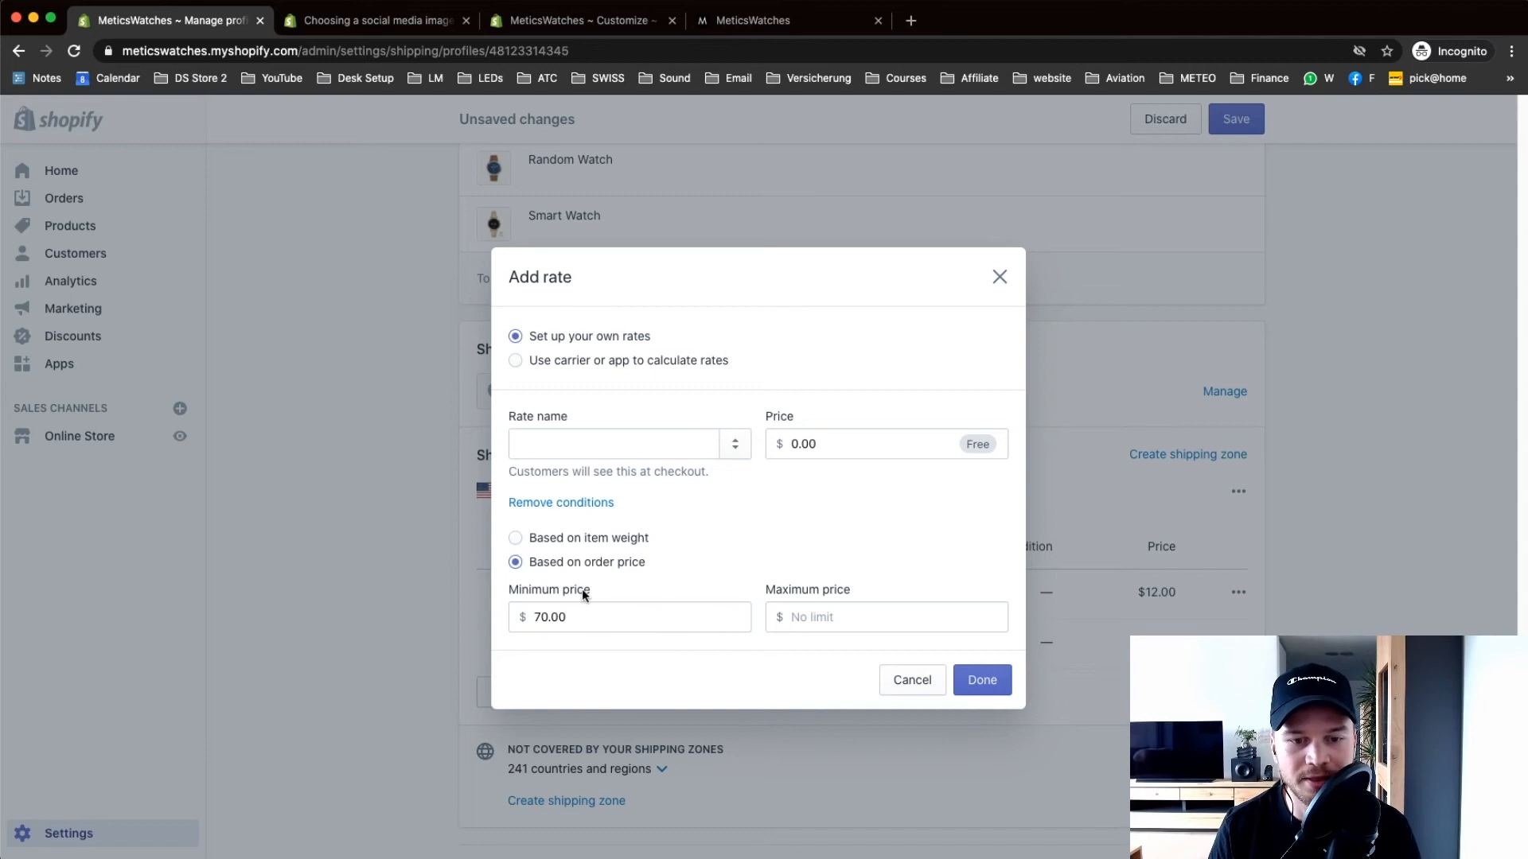
{"action": "left_click", "coordinate": [513, 538]}
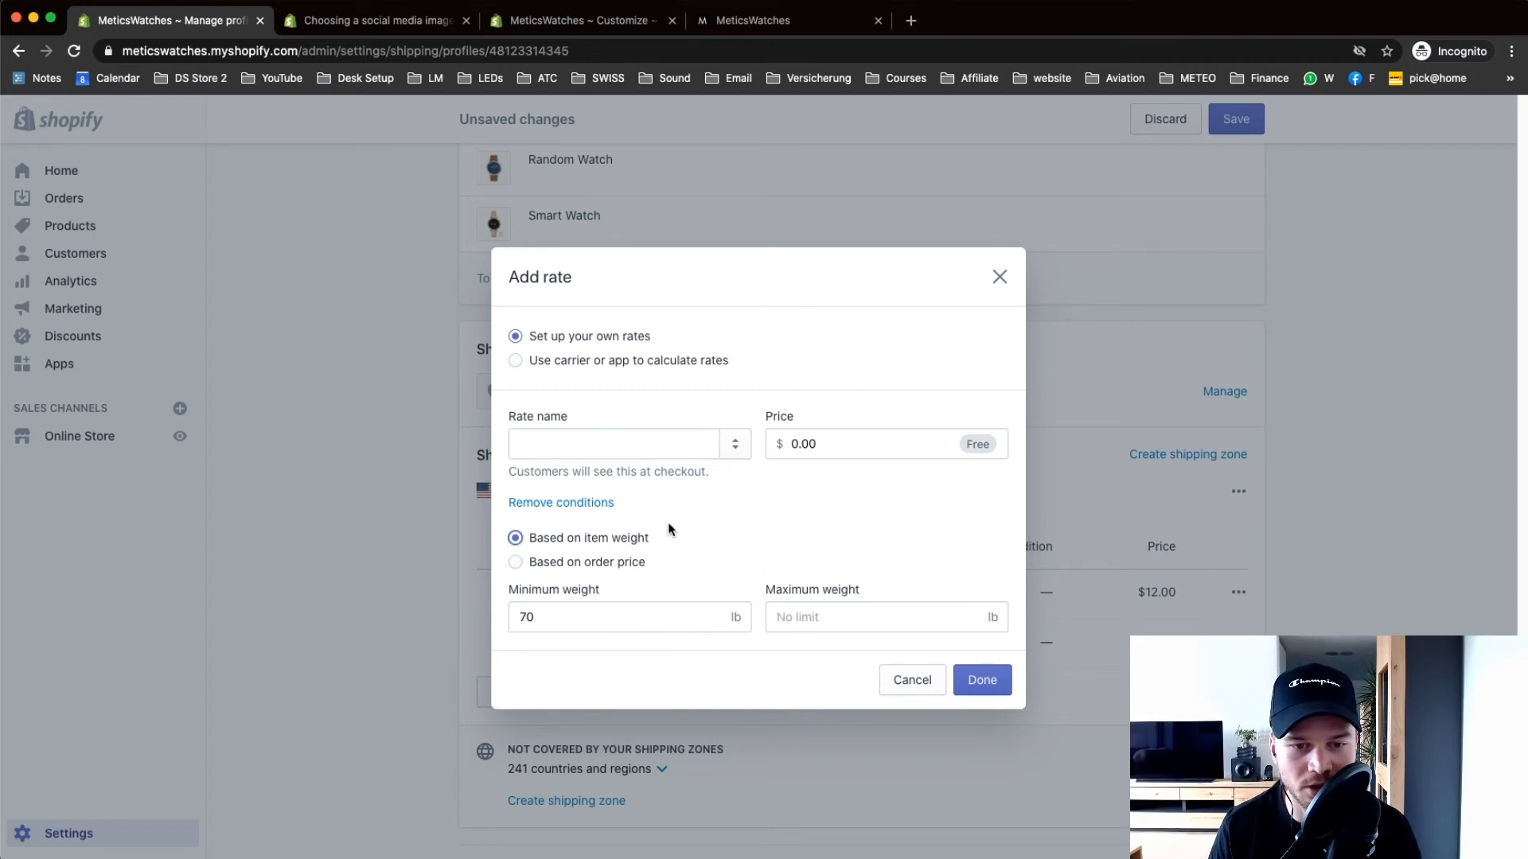
{"action": "left_click", "coordinate": [630, 617]}
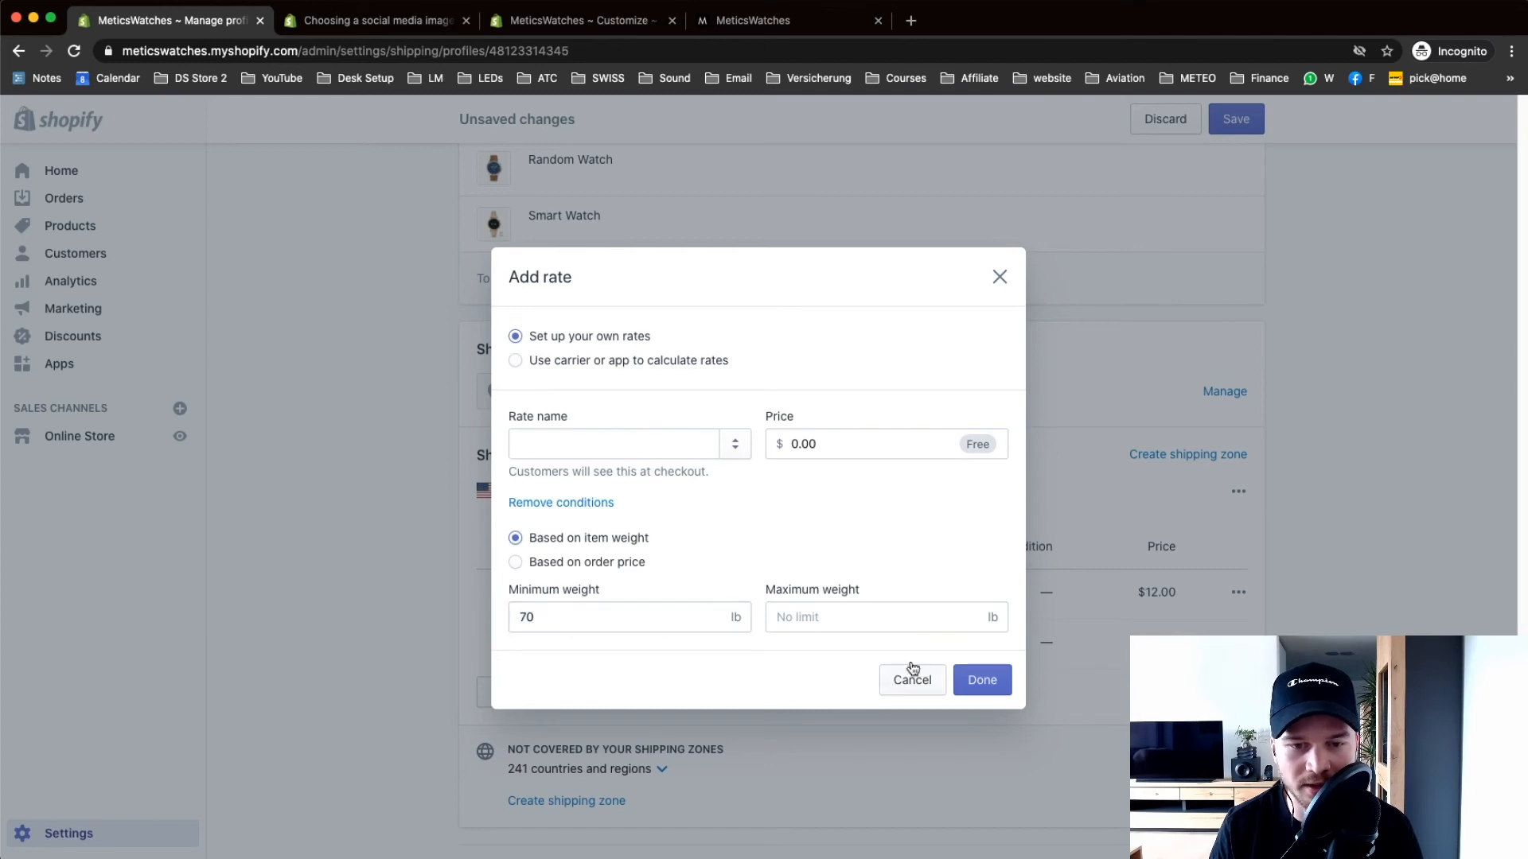
{"action": "left_click", "coordinate": [910, 680]}
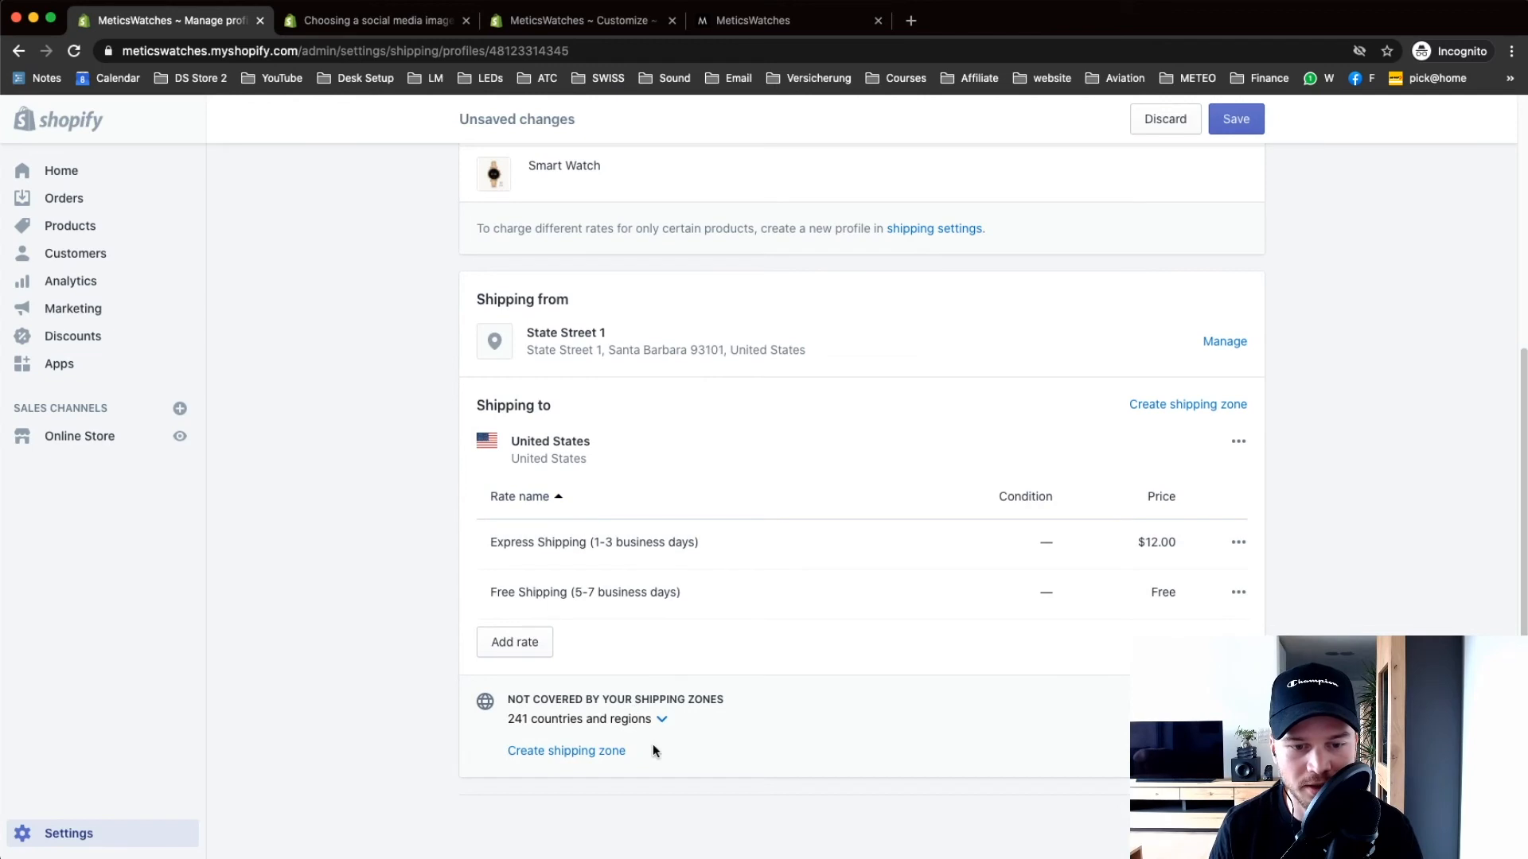
{"action": "mouse_move", "coordinate": [566, 749]}
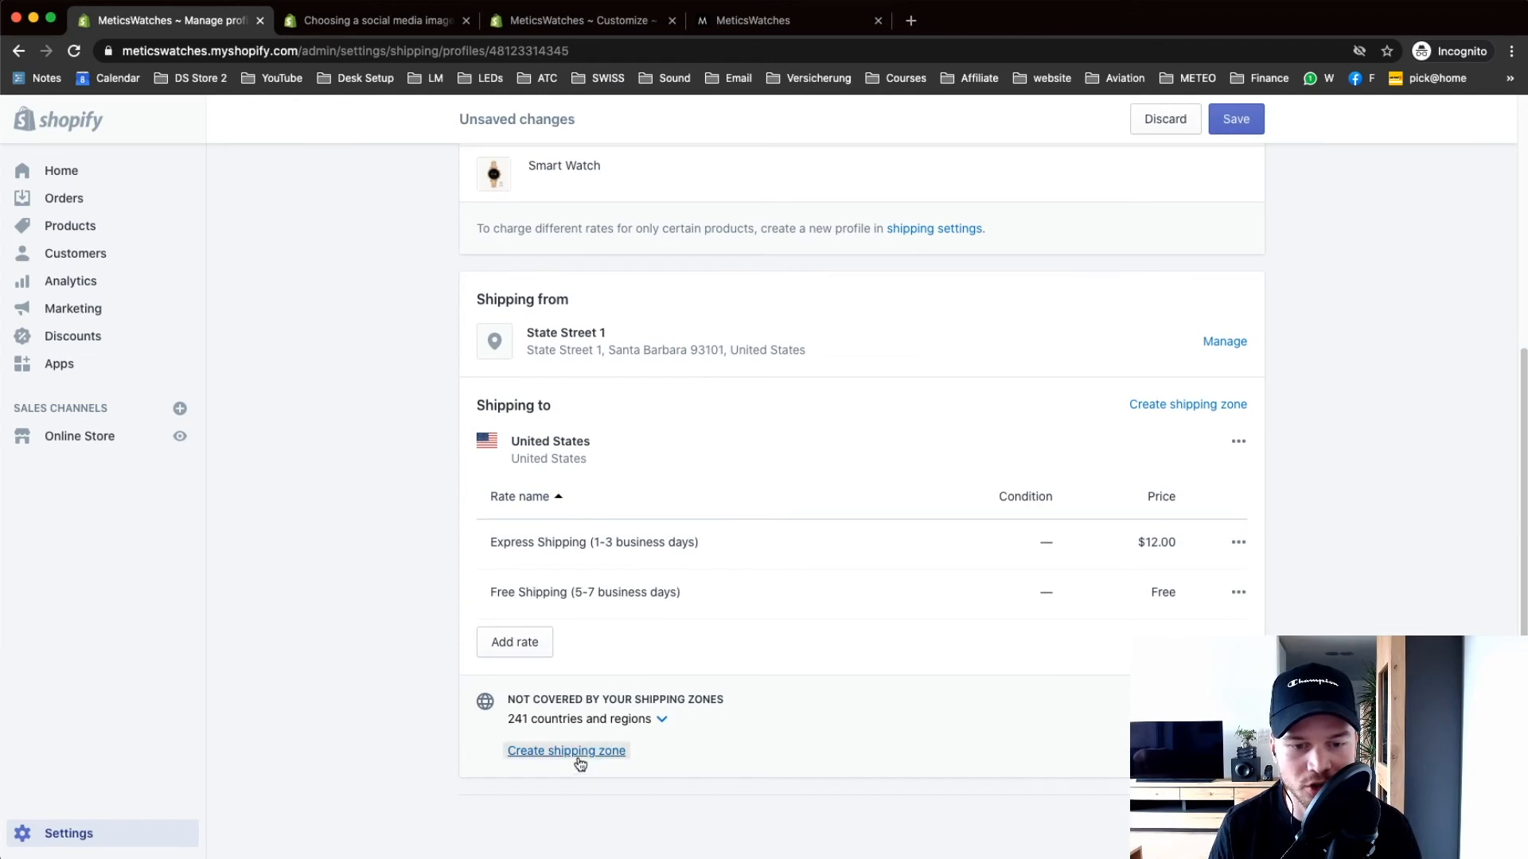
- Create a second shipping zone for Rest of world
{"action": "left_click", "coordinate": [565, 750]}
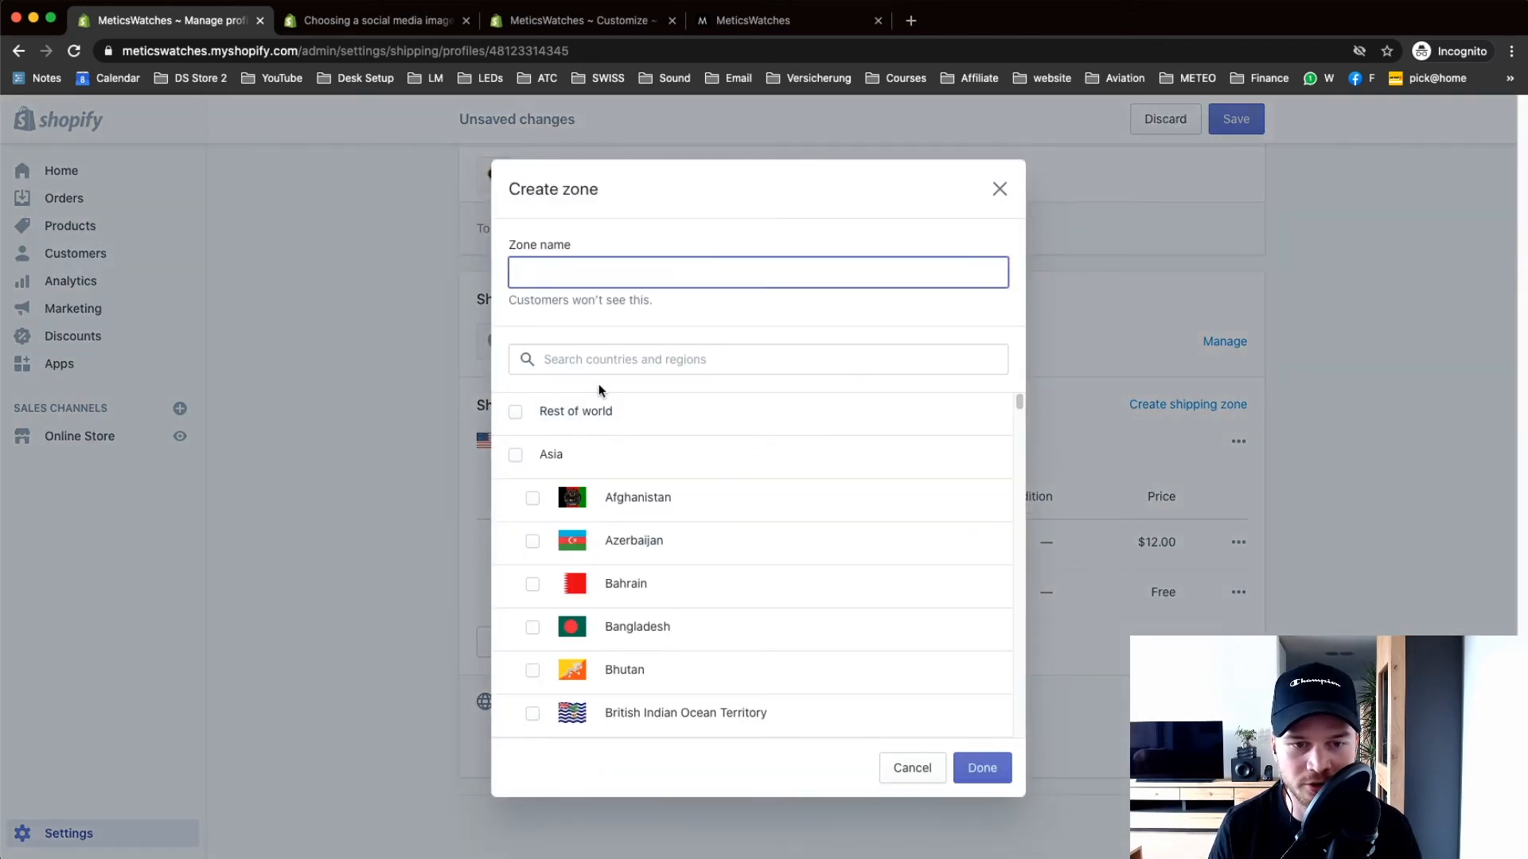
{"action": "left_click", "coordinate": [514, 411]}
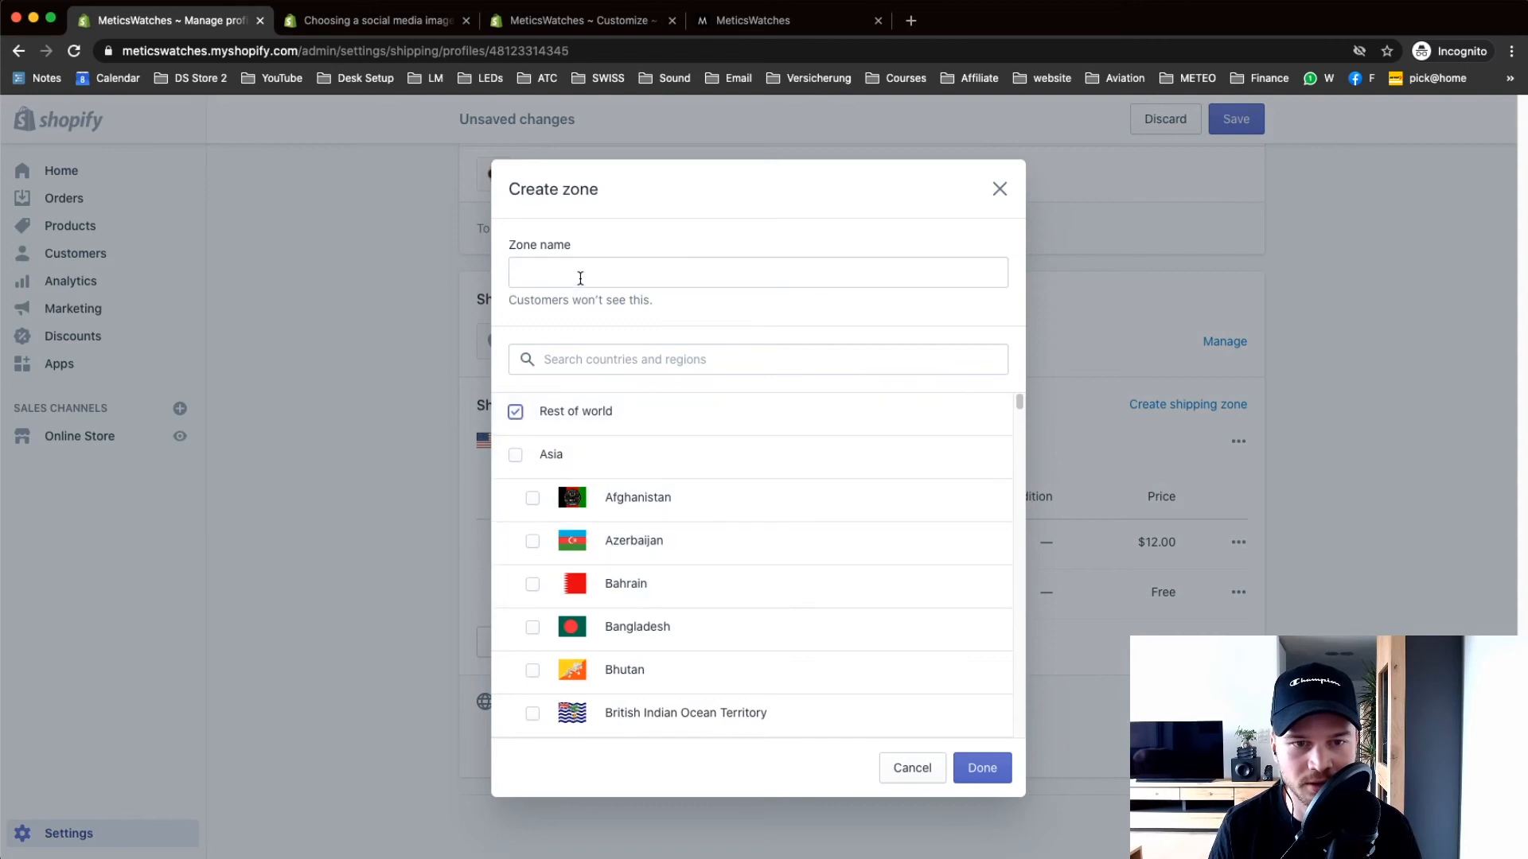
{"action": "type", "text": "Rest"}
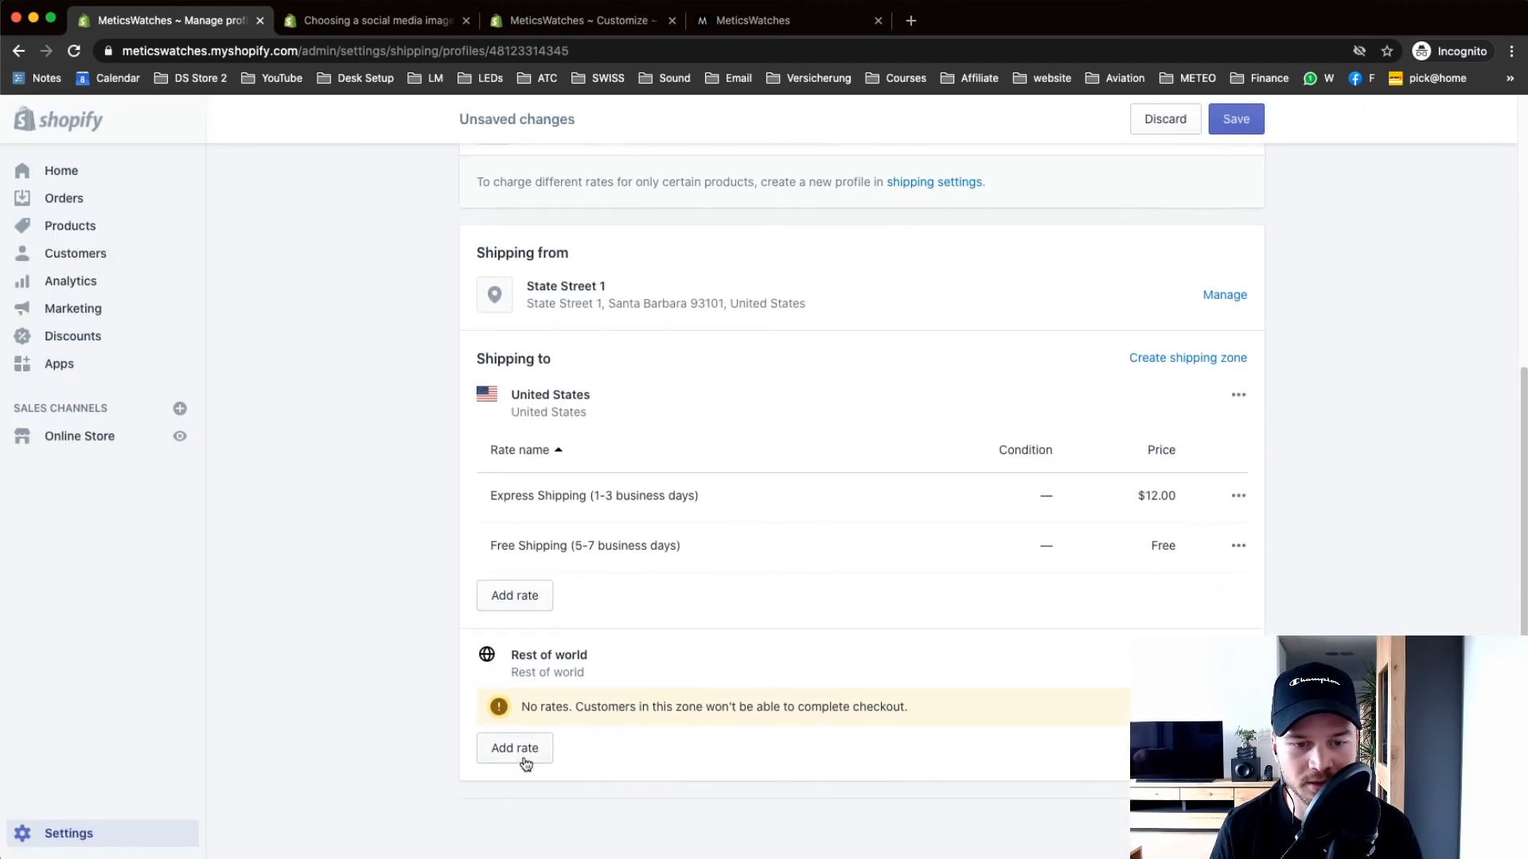
- Add a free 'Free Shipping (5-12 business days)' rate to the Rest of world zone
{"action": "left_click", "coordinate": [514, 748]}
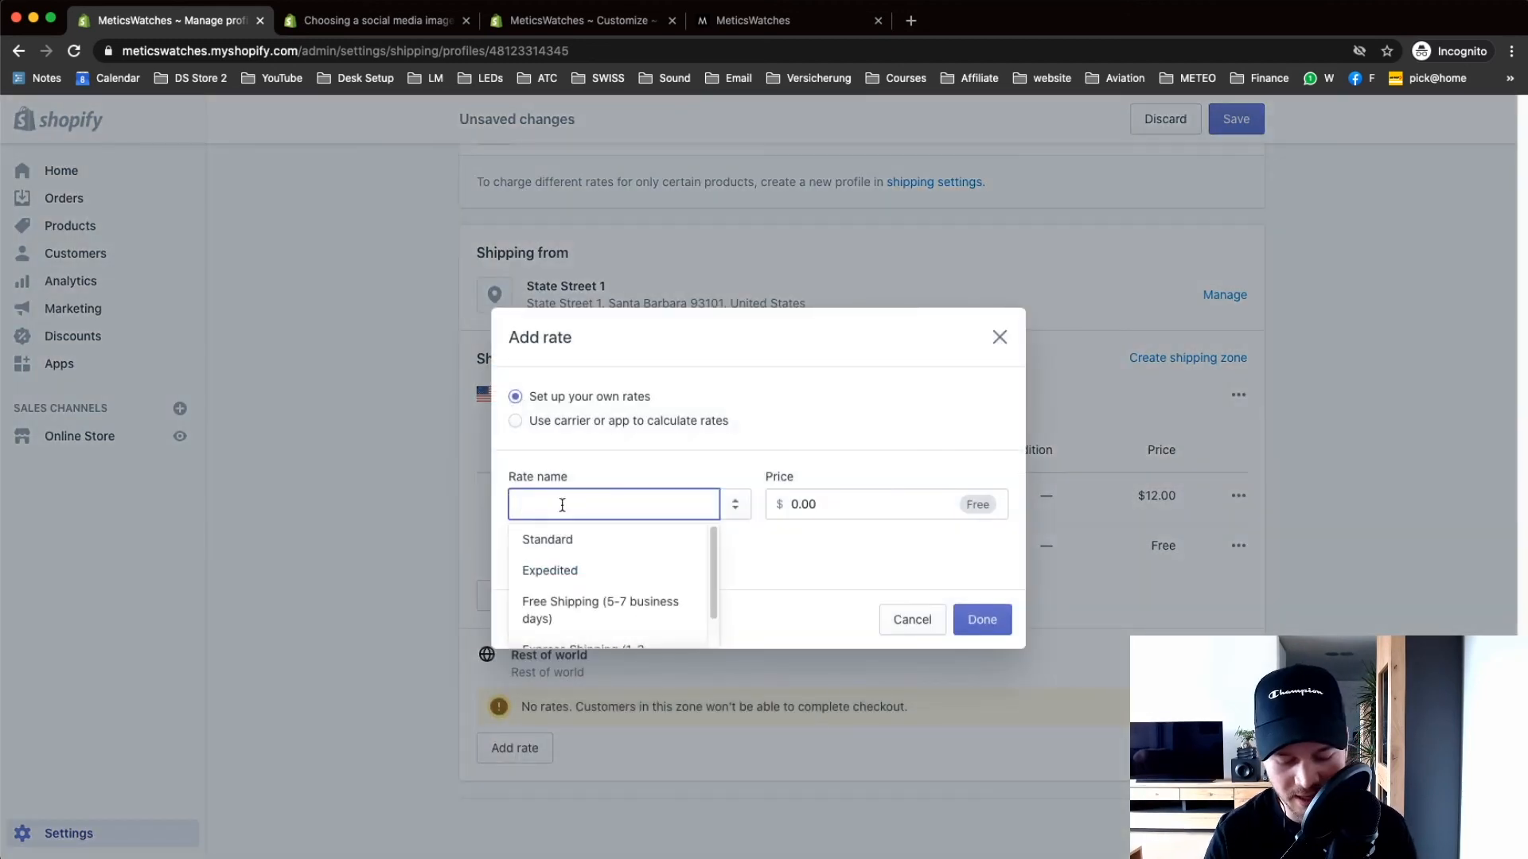
{"action": "type", "text": "Free"}
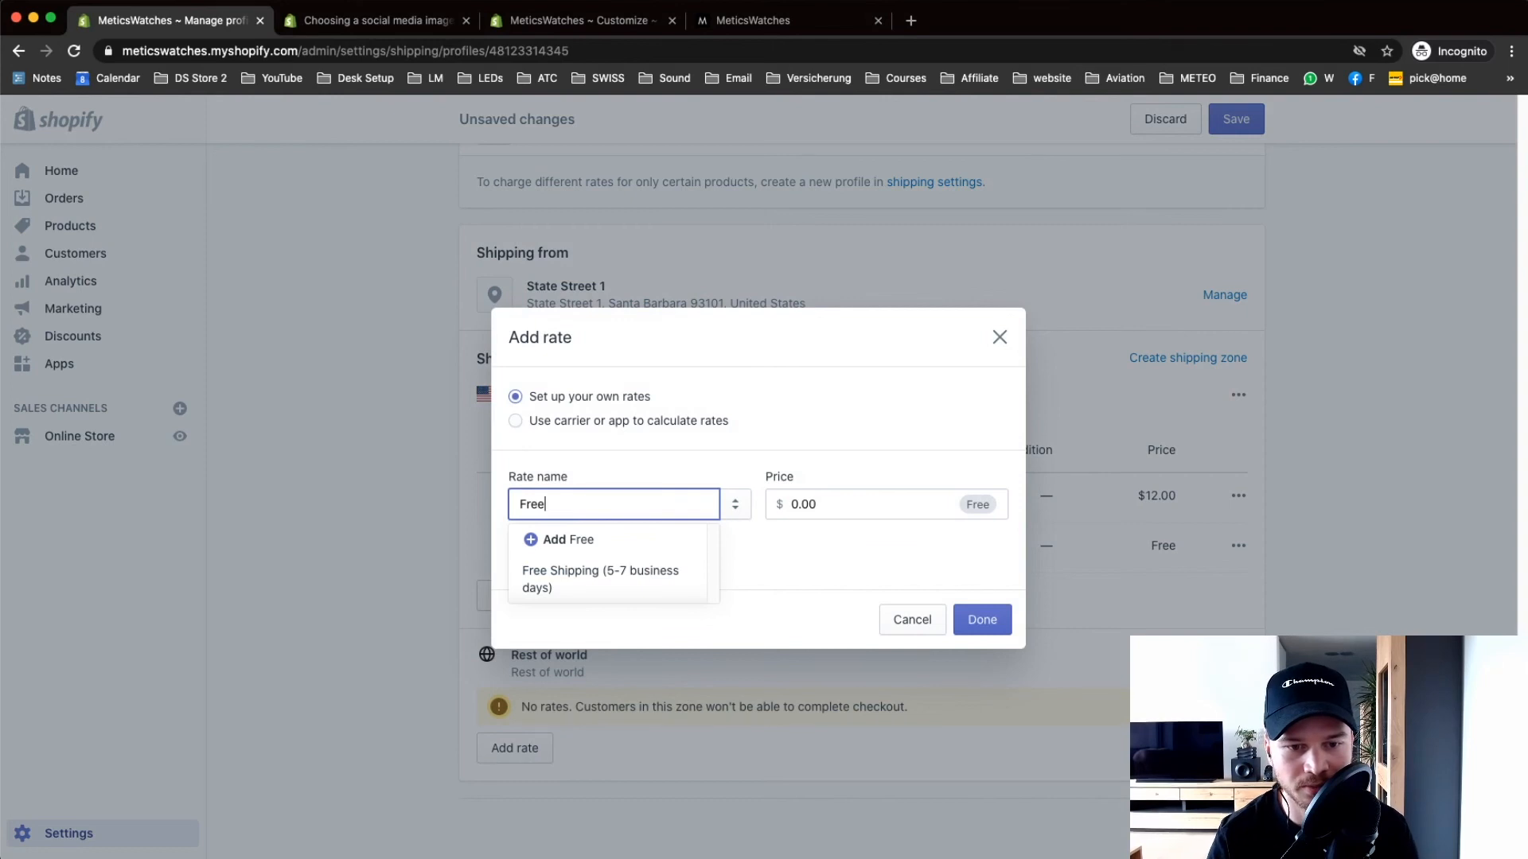
{"action": "left_click", "coordinate": [600, 579]}
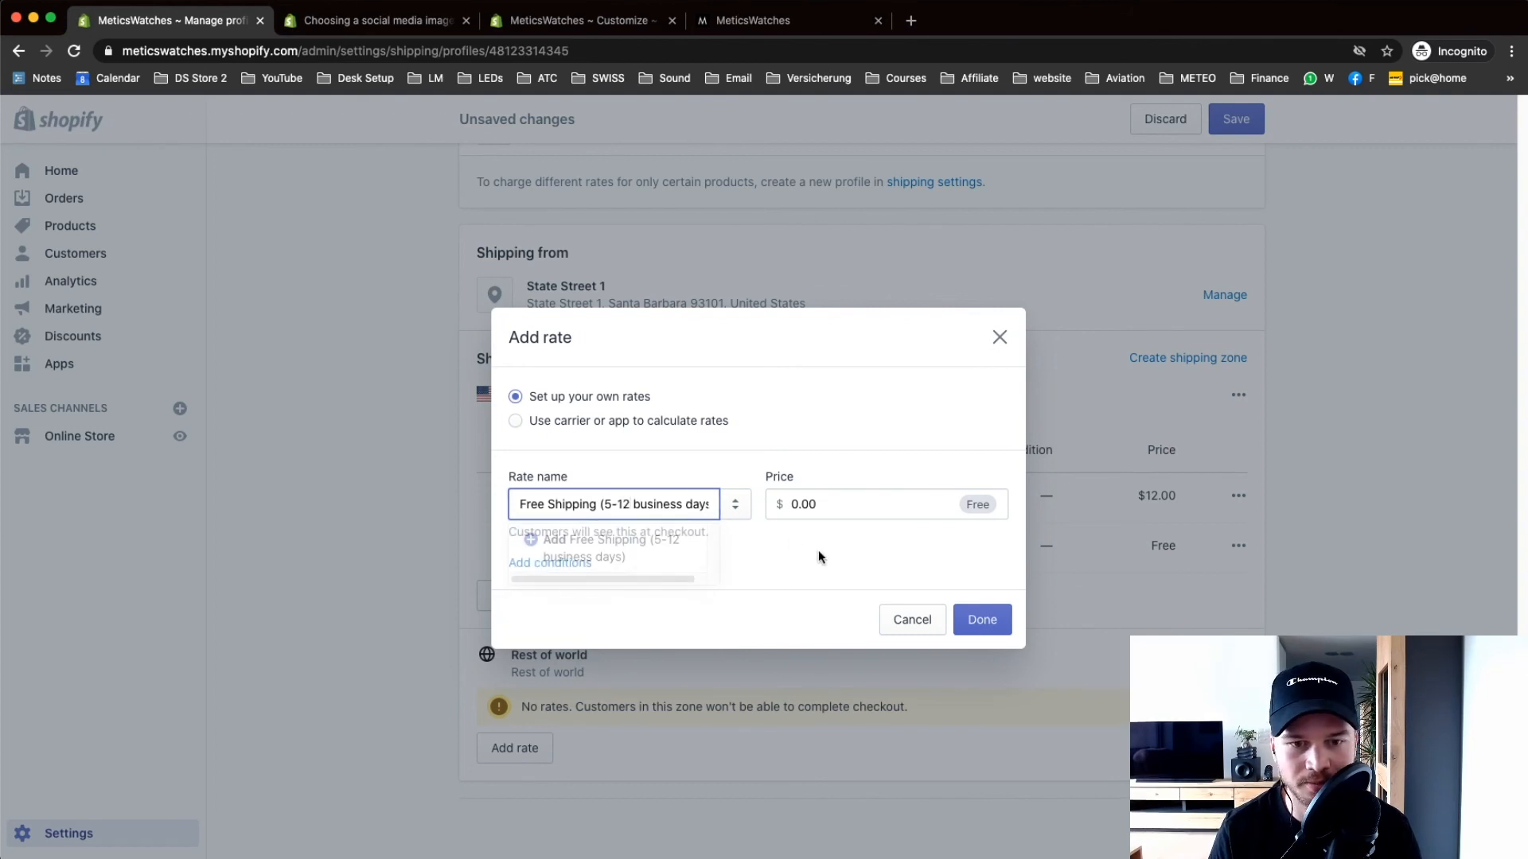
{"action": "left_click", "coordinate": [980, 619]}
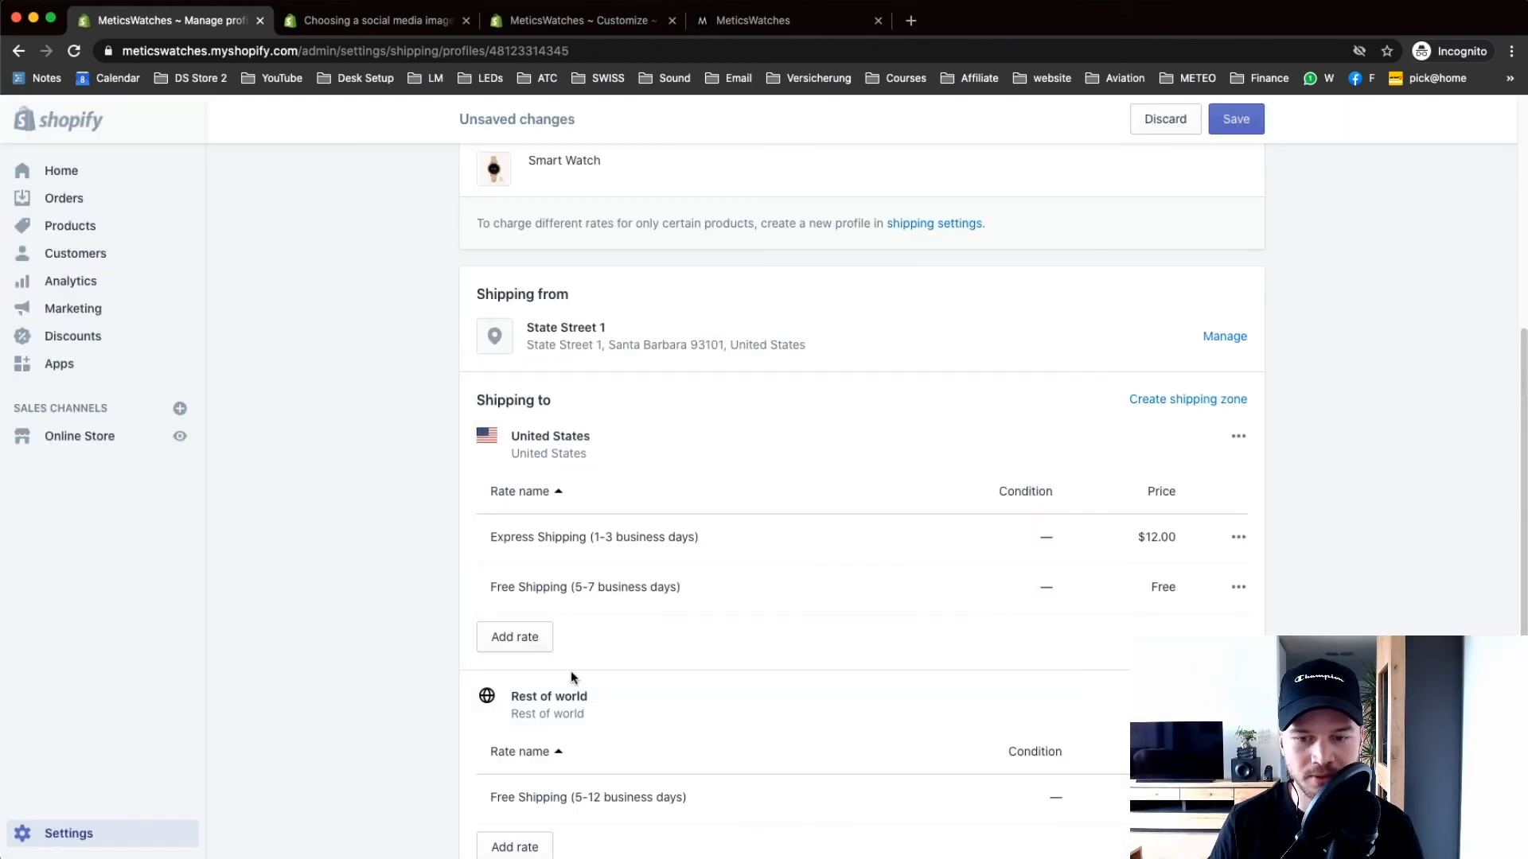
- Save the shipping profile with both zones and their rates
{"action": "scroll", "scroll_direction": "down", "scroll_amount": 3}
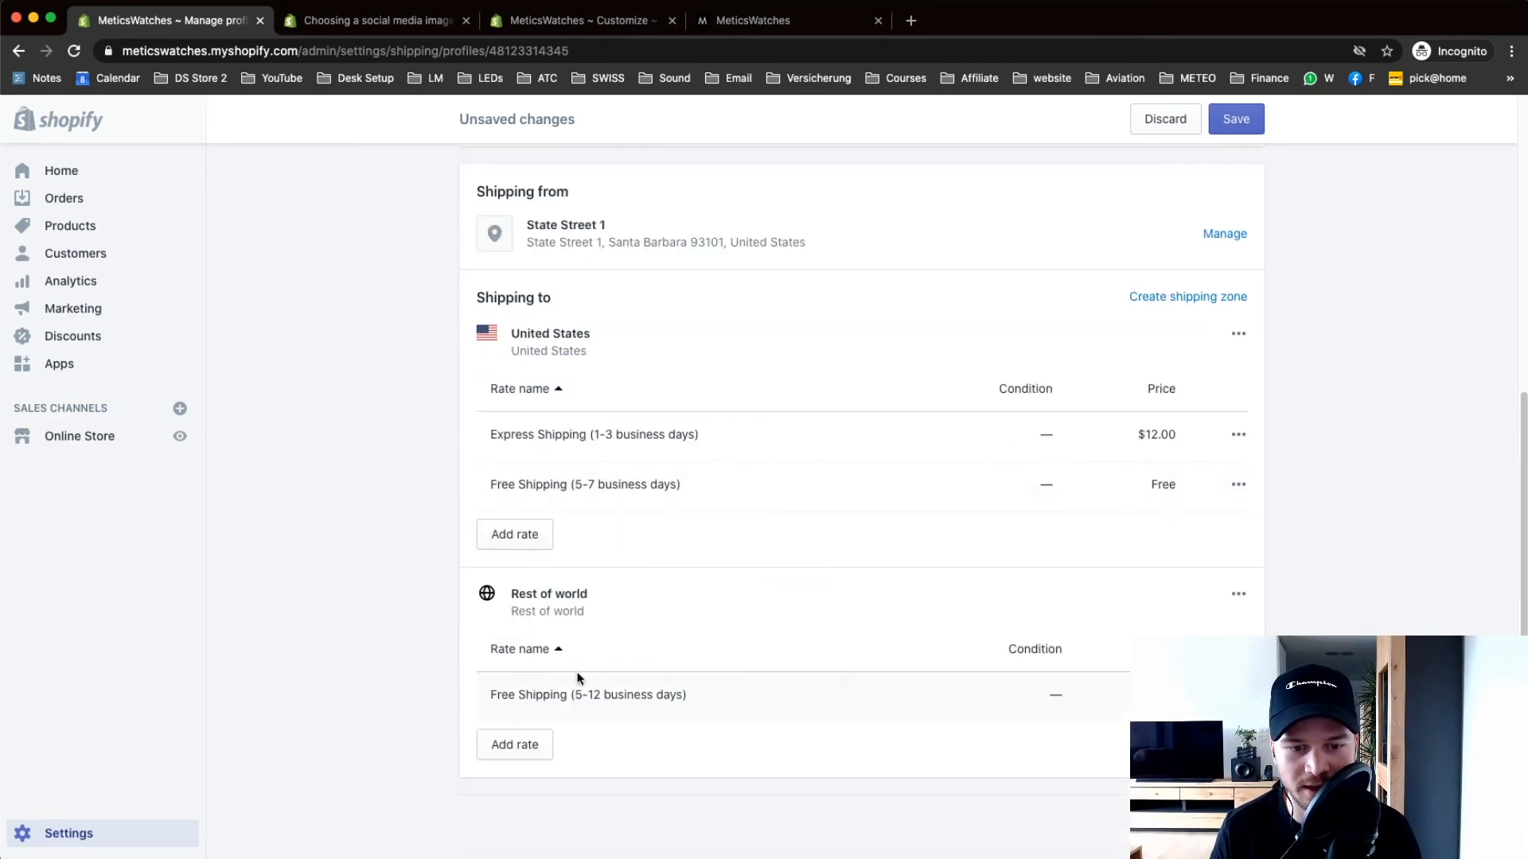
{"action": "left_click", "coordinate": [1235, 119]}
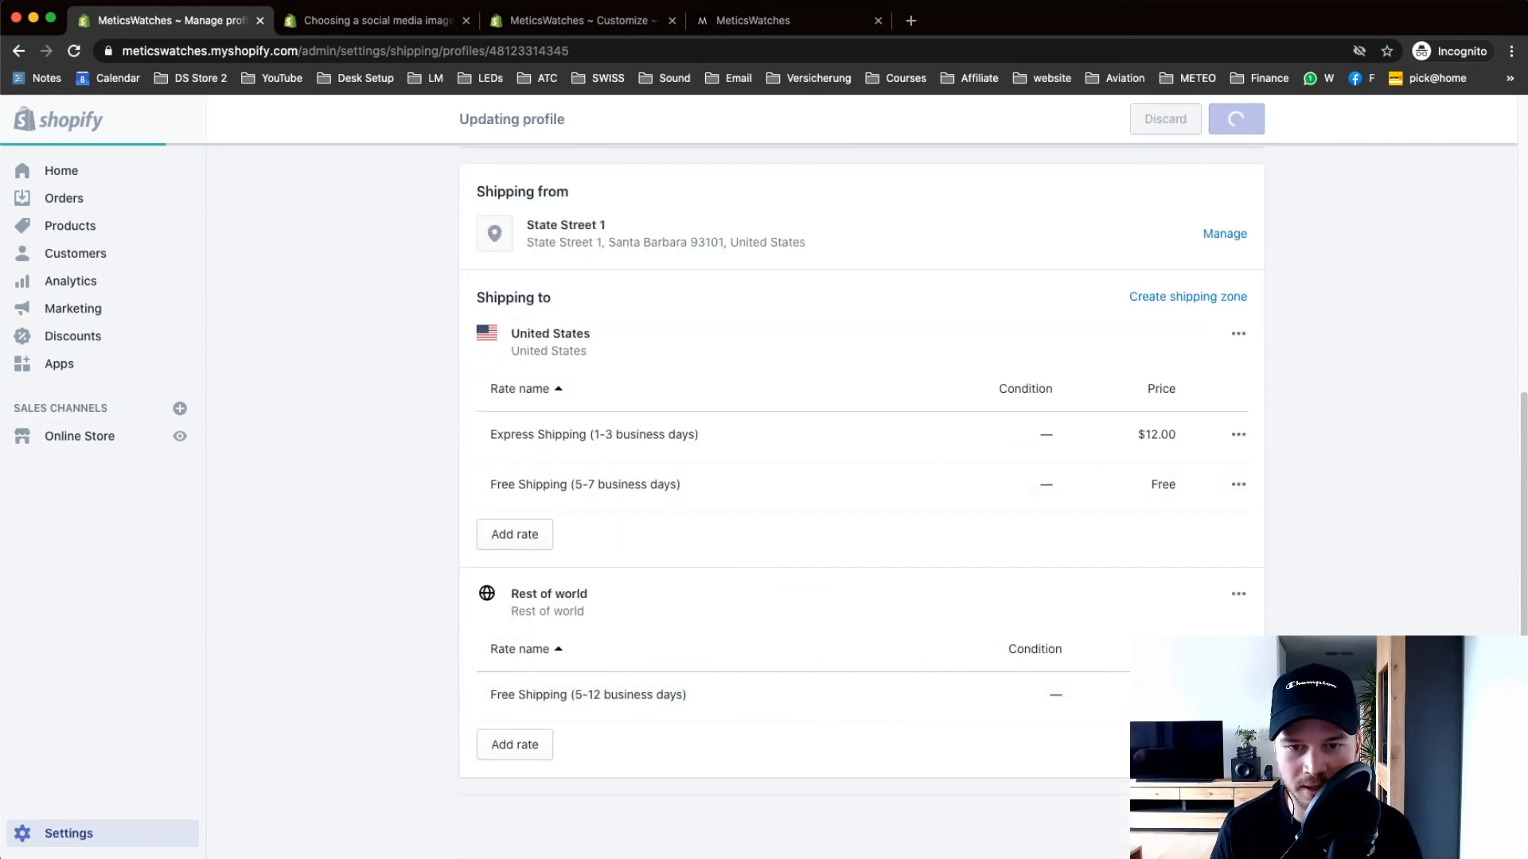